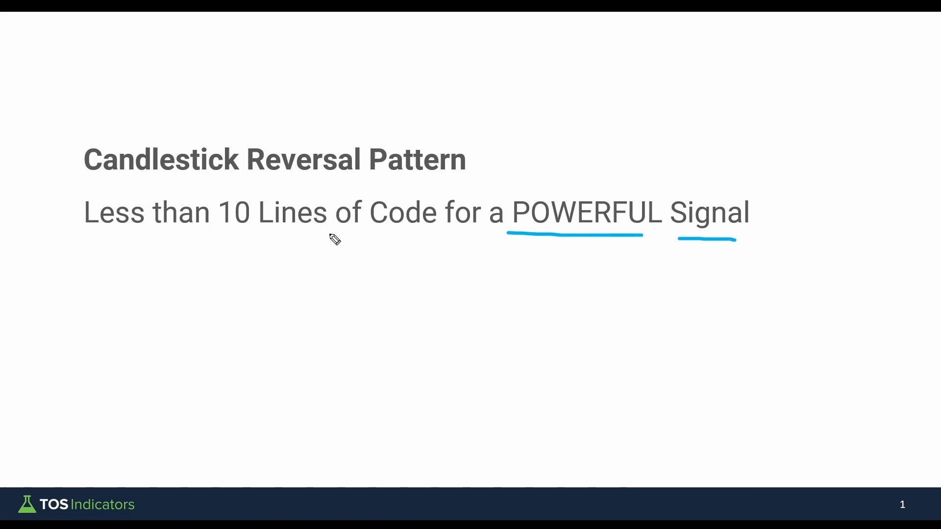
# Draw a pen underline beneath the phrase "10 Lines of Code" on the title slide
pyautogui.moveTo(216, 233); pyautogui.dragTo(433, 233)
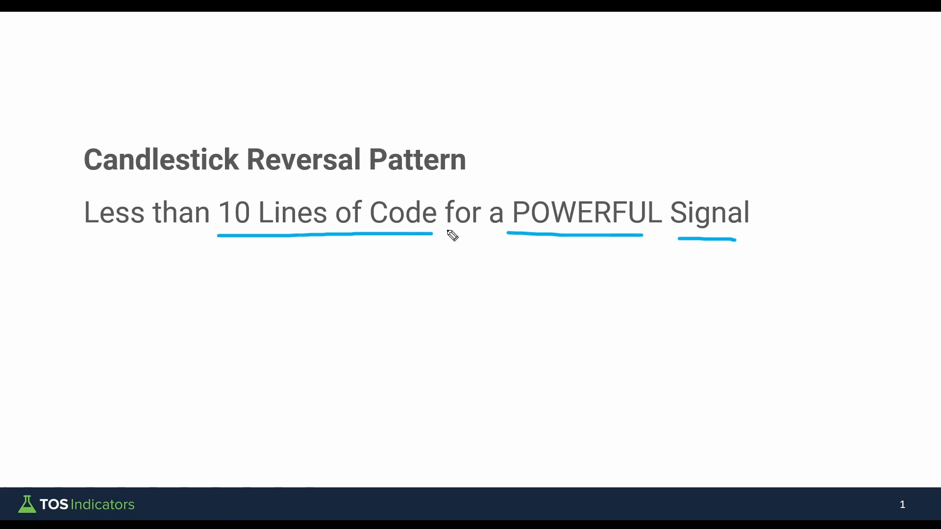
pyautogui.moveTo(469, 251)
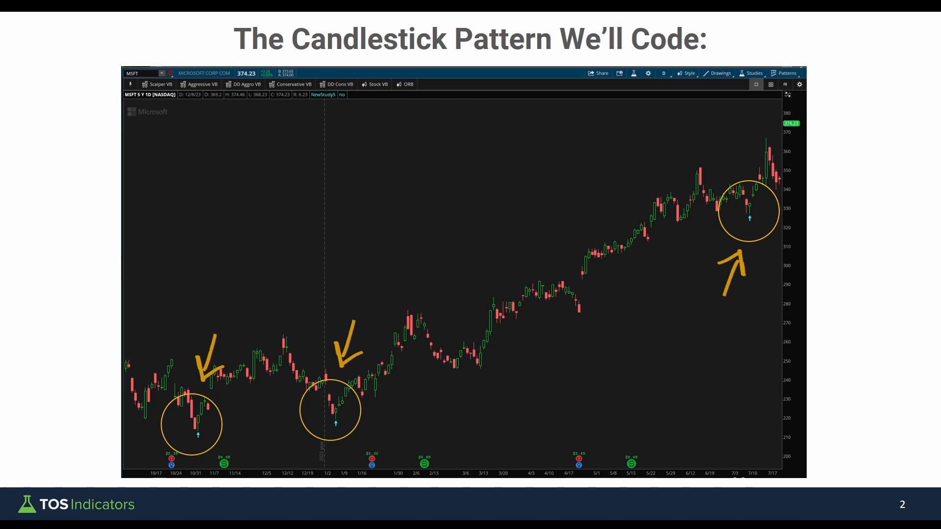
pyautogui.moveTo(210, 434)
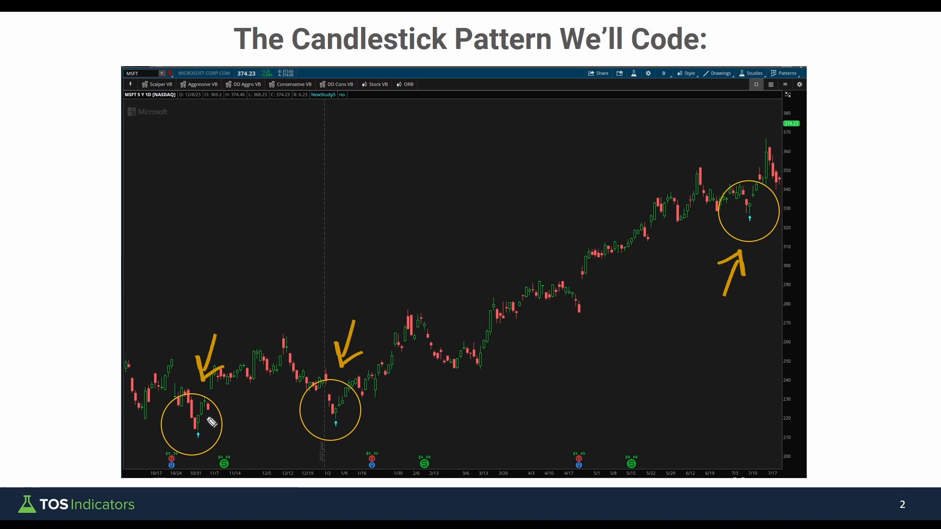
# Mark the circled reversal candles with an arrow and underline, then advance to the next slide
pyautogui.moveTo(210, 421); pyautogui.dragTo(252, 421)
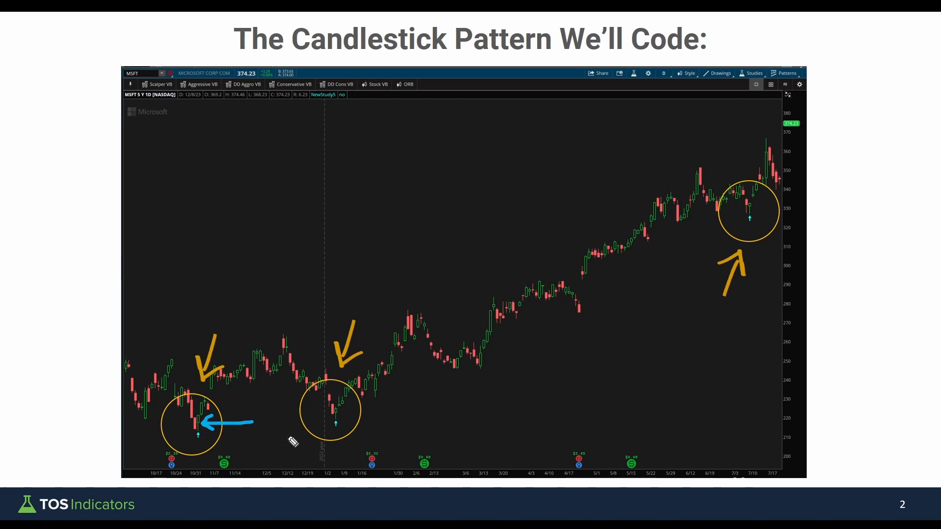
pyautogui.moveTo(352, 434)
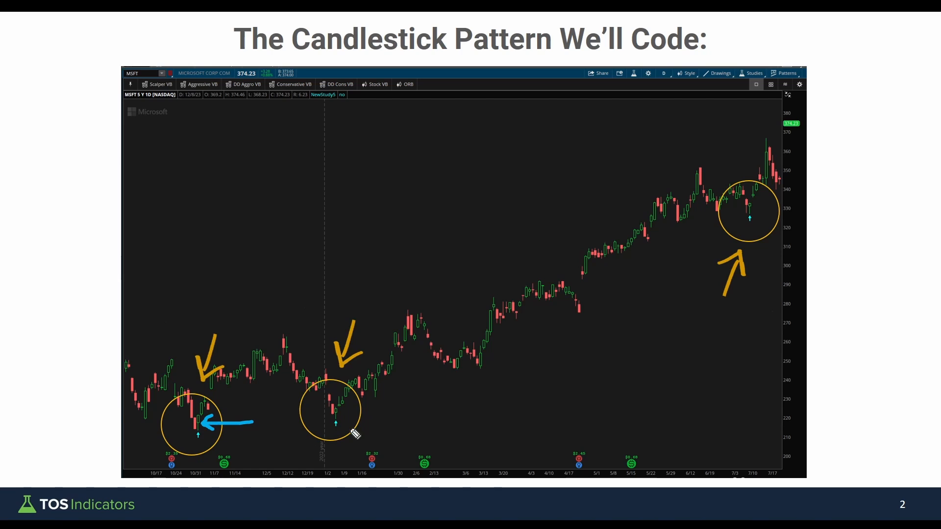
pyautogui.moveTo(348, 423)
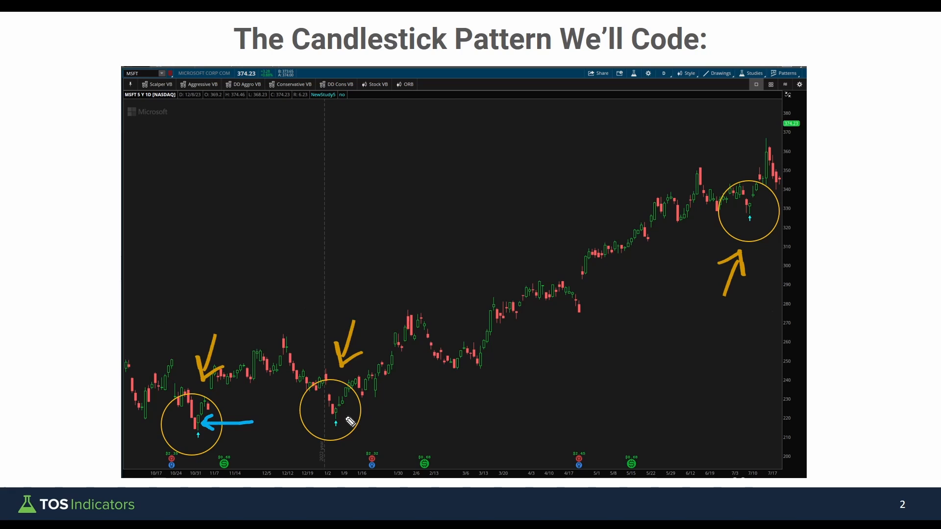
pyautogui.moveTo(341, 435)
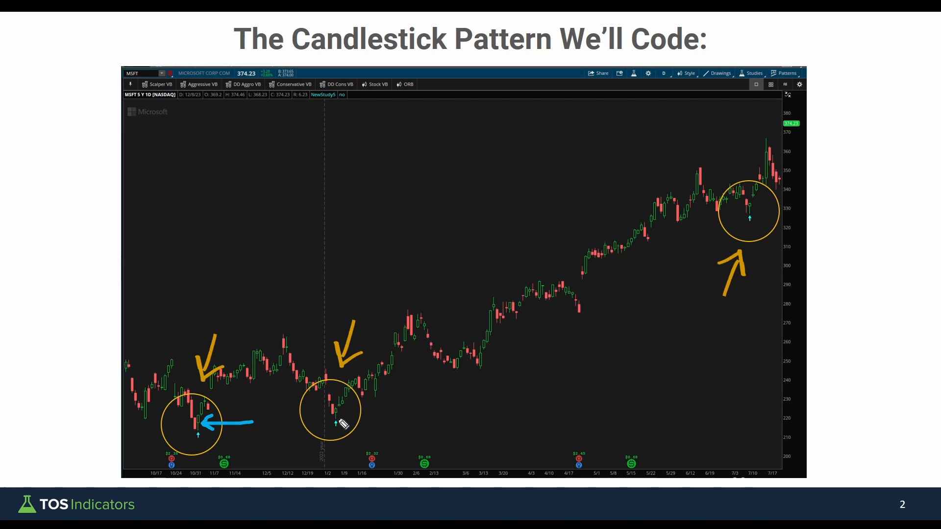
pyautogui.moveTo(329, 419)
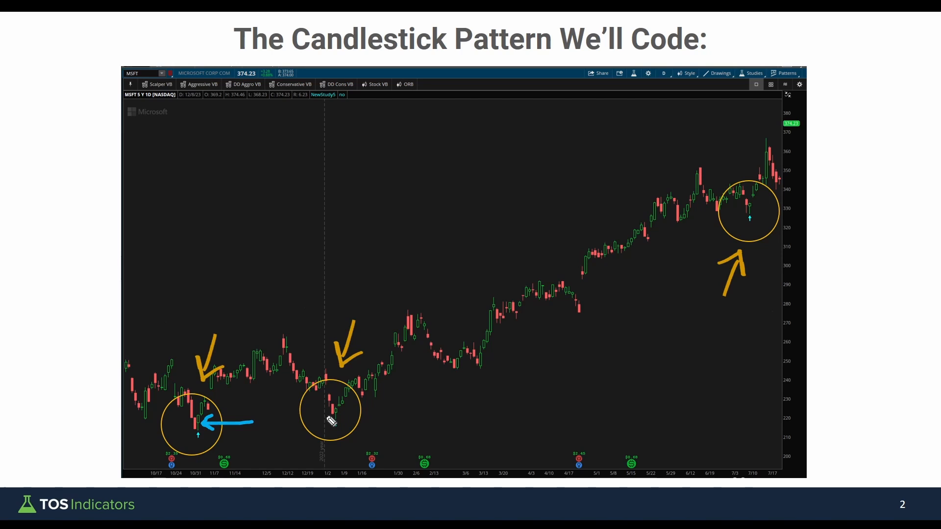
pyautogui.moveTo(280, 431)
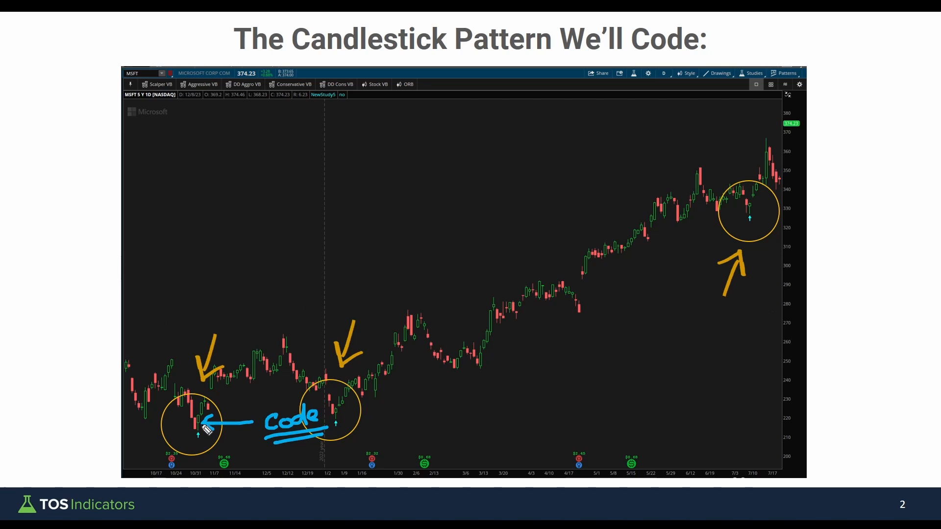
pyautogui.moveTo(329, 424)
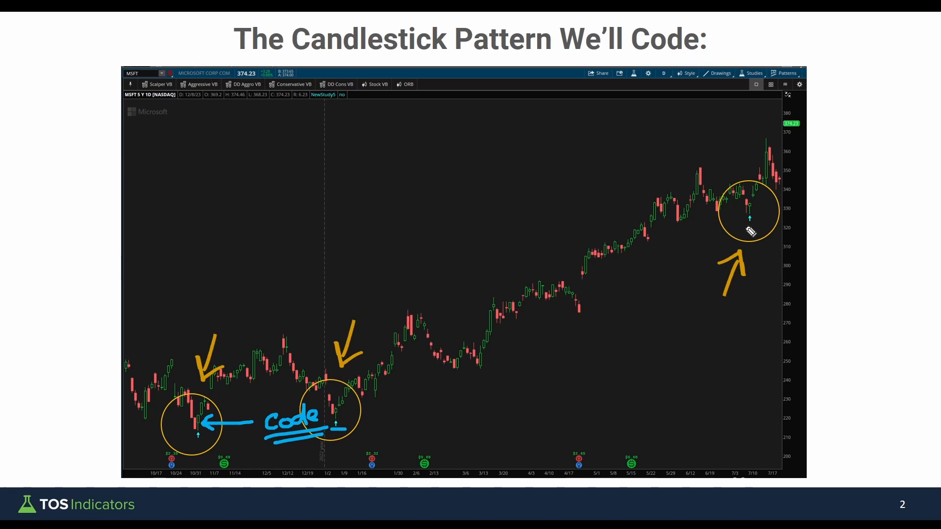
pyautogui.moveTo(744, 225); pyautogui.dragTo(754, 225)
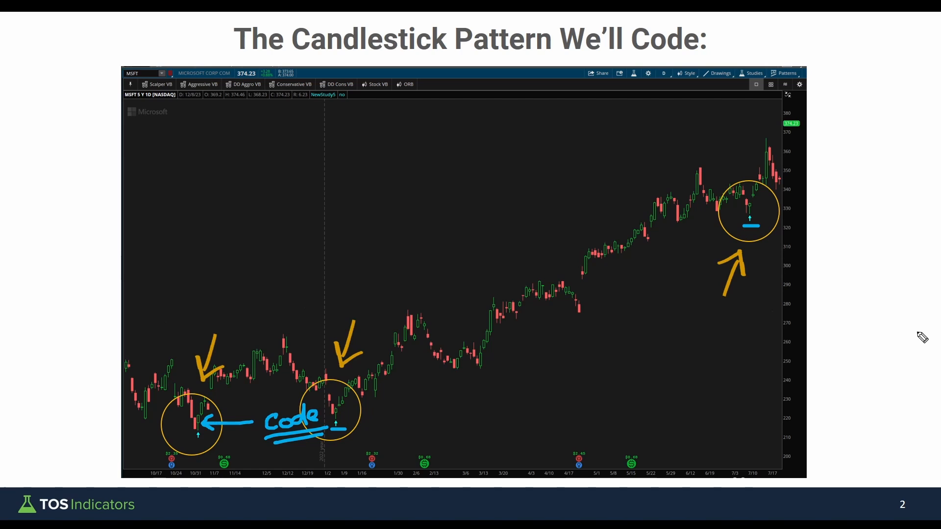
pyautogui.press('Right')
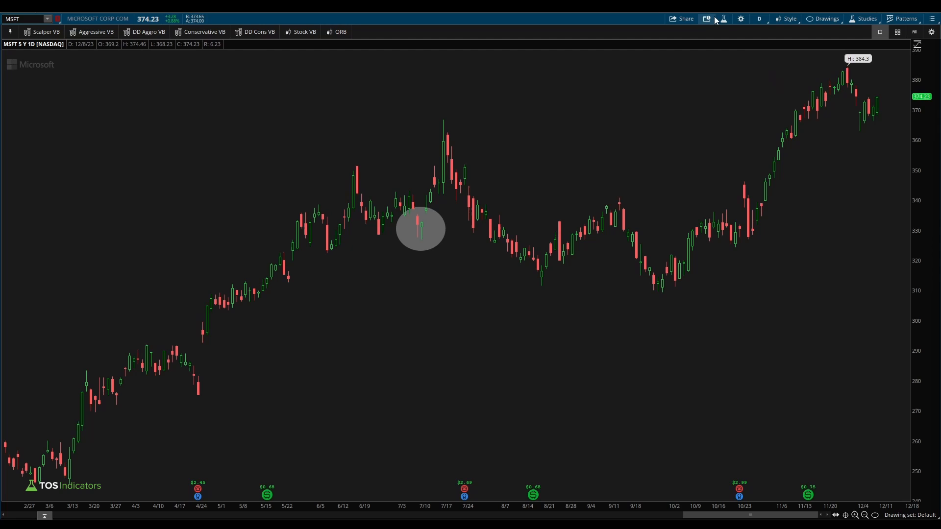
pyautogui.moveTo(723, 18)
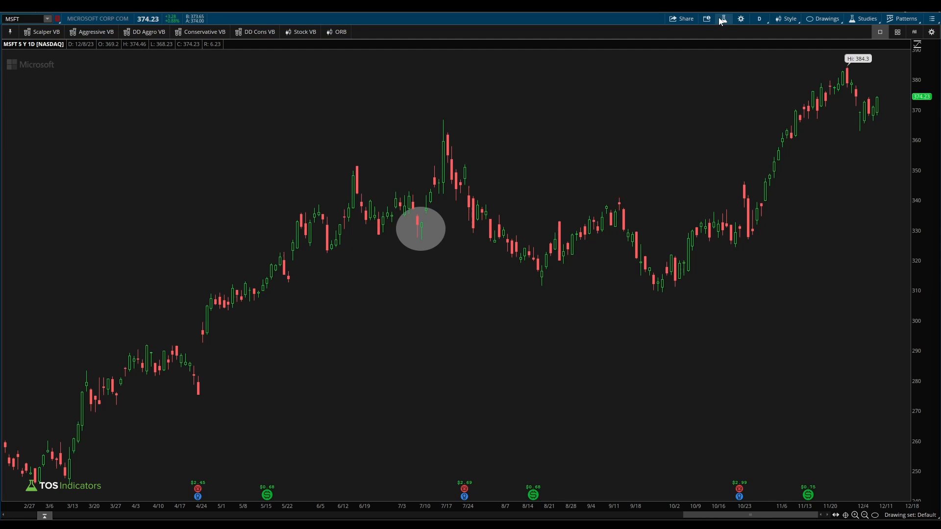
# Create a brand-new study script from the Edit Studies dialog
pyautogui.click(859, 17)
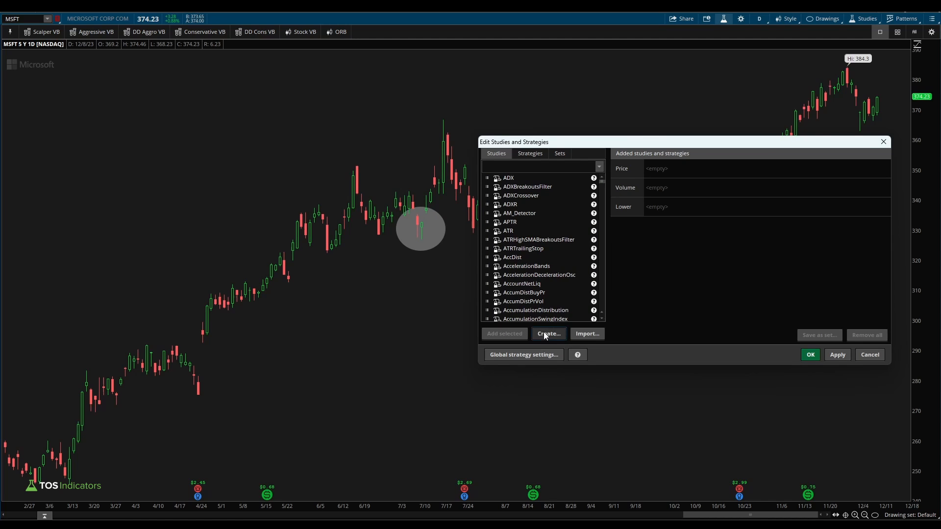
pyautogui.click(549, 334)
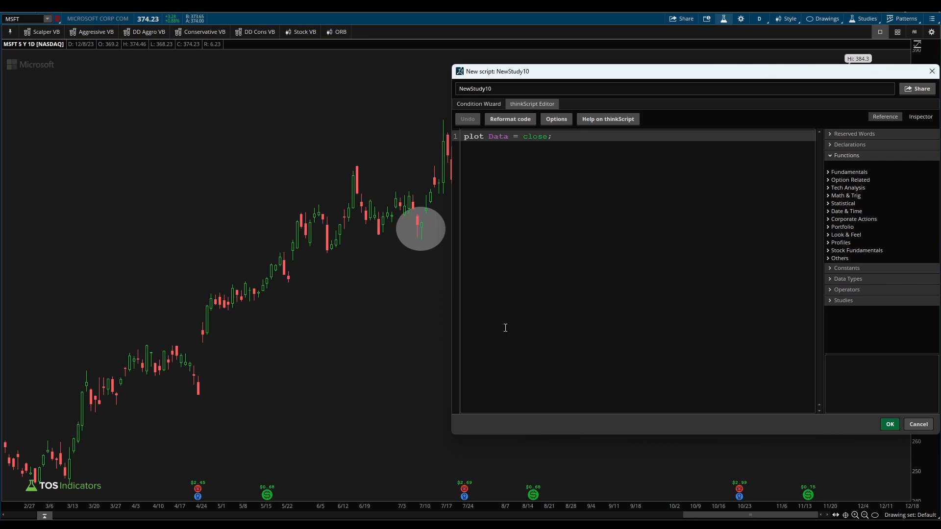
pyautogui.moveTo(553, 233)
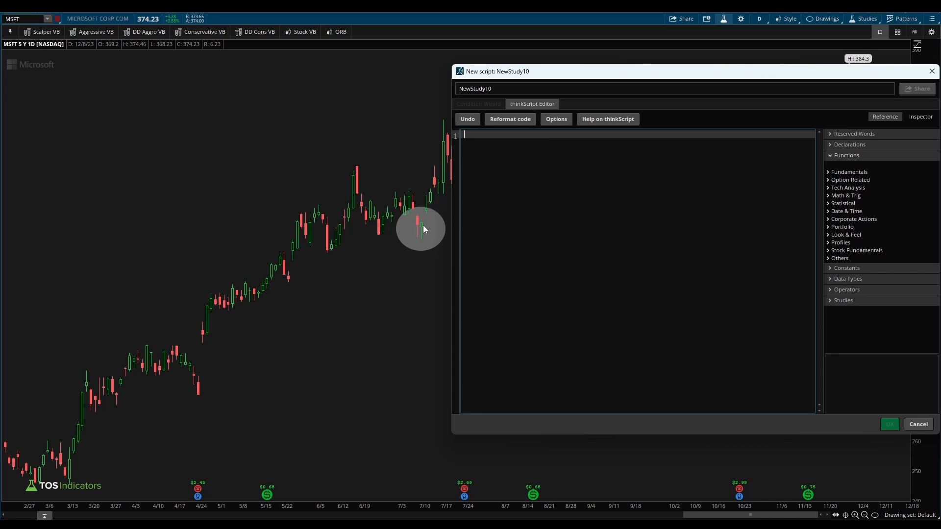
# Define greenCandle as close > open in the new study script
pyautogui.write('d')
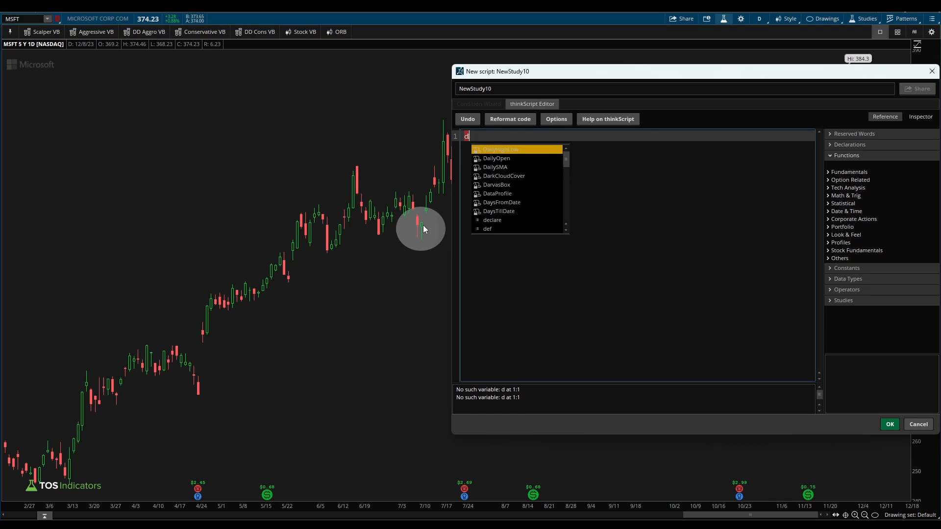
pyautogui.write('ef greenCan')
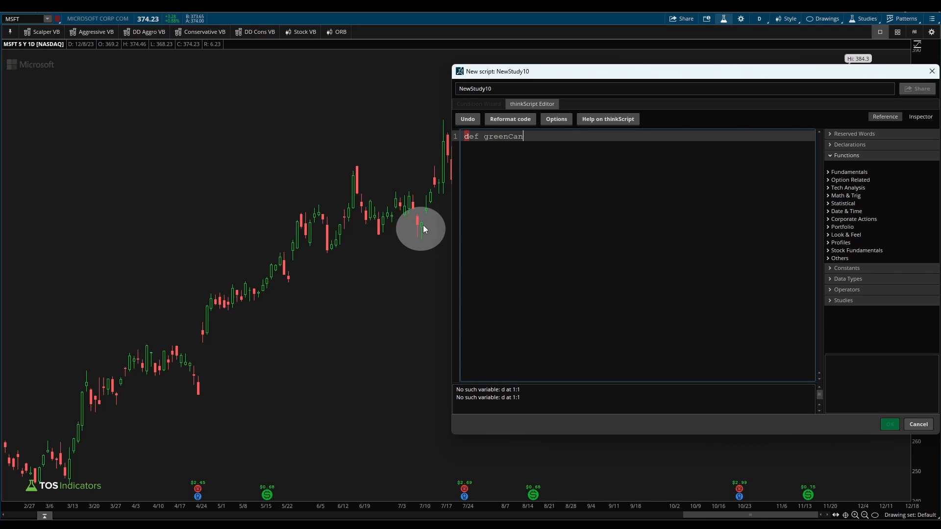
pyautogui.write('dle')
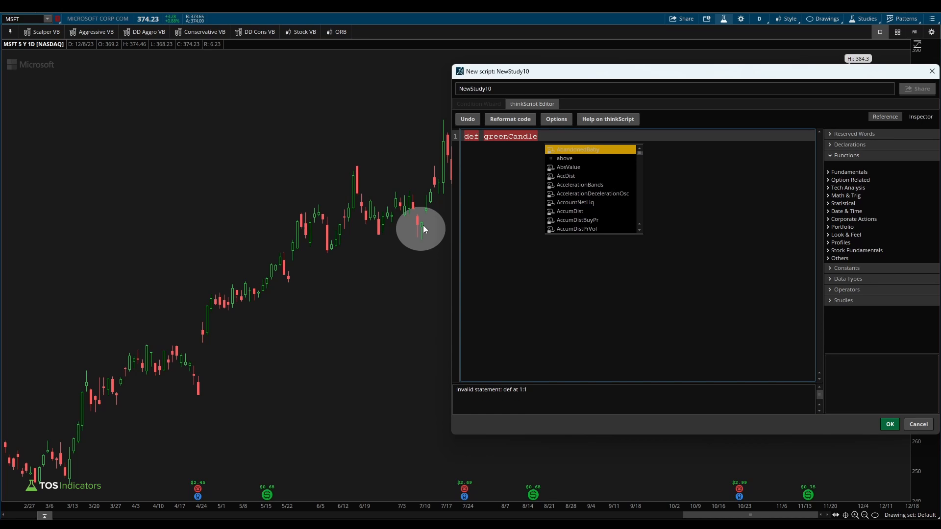
pyautogui.write('=')
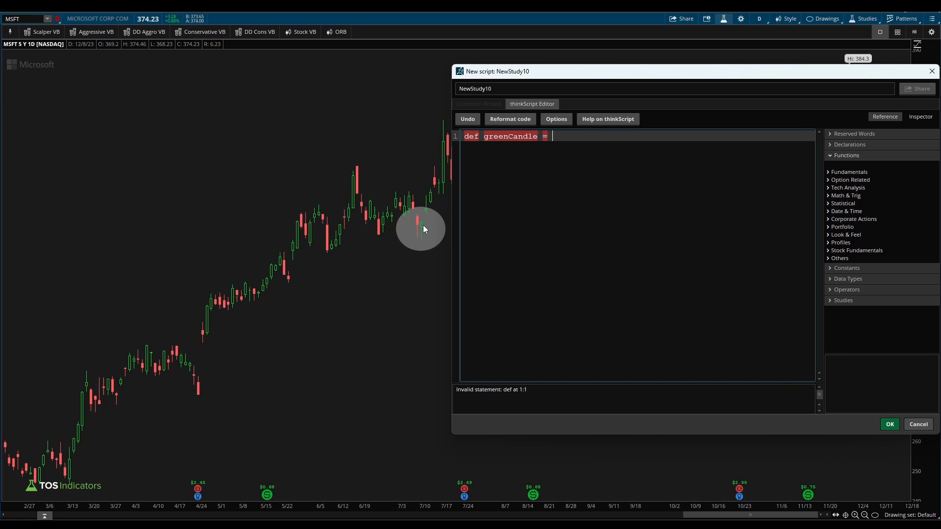
pyautogui.write('close >')
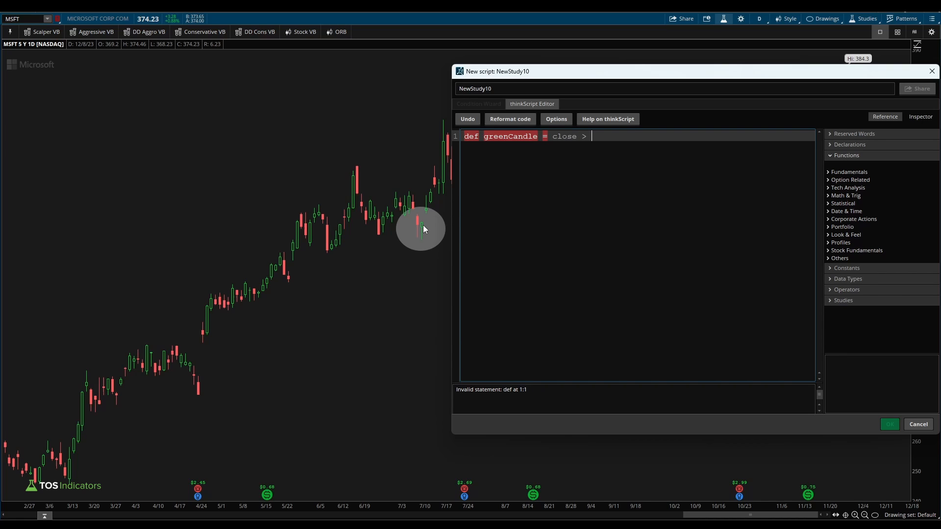
pyautogui.write('open;')
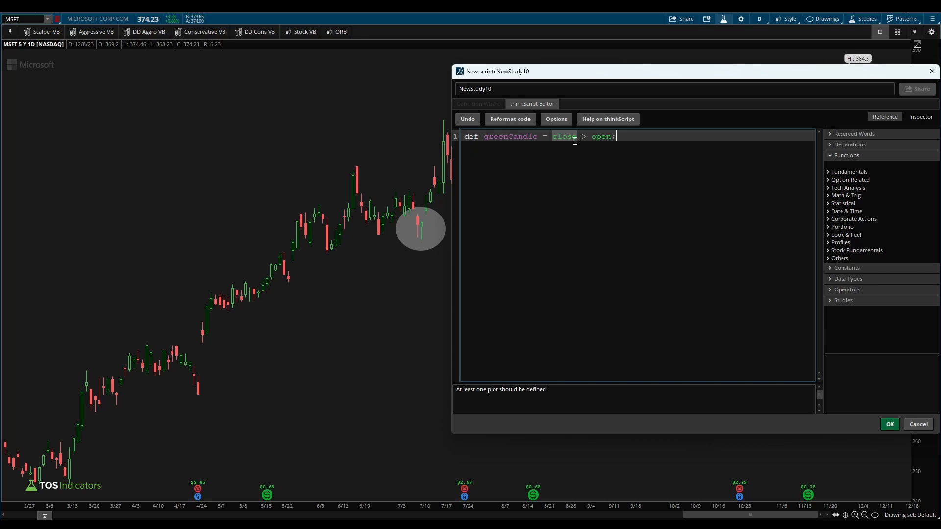
# Plot signal = greenCandle on a new line below the definition
pyautogui.press('Enter')
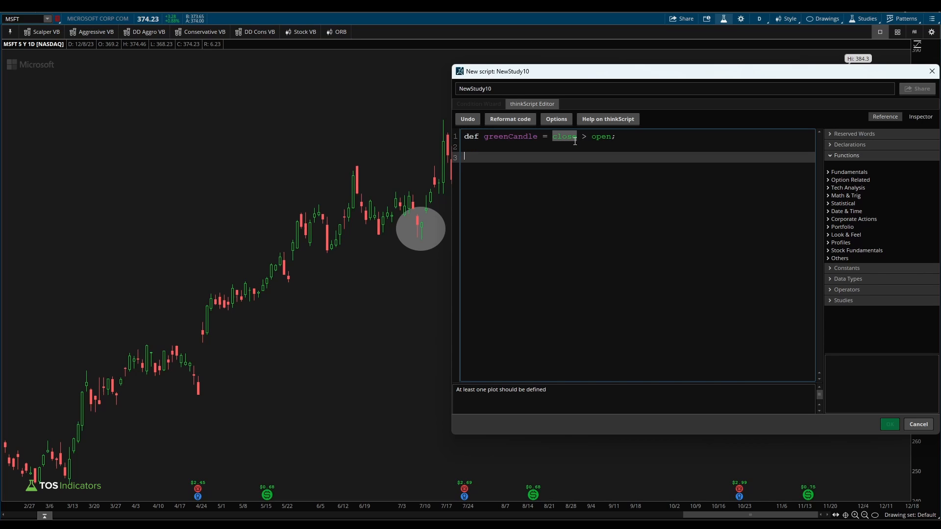
pyautogui.write('P')
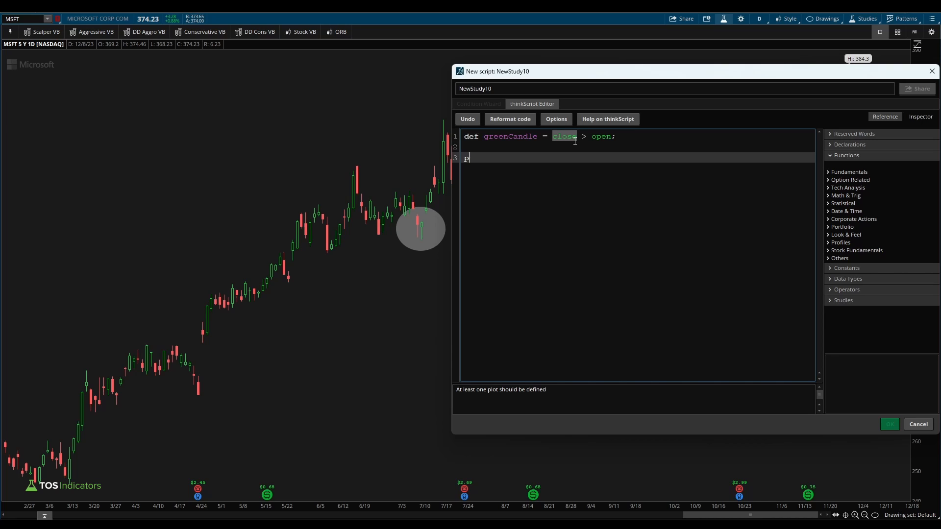
pyautogui.write('lot signal = green')
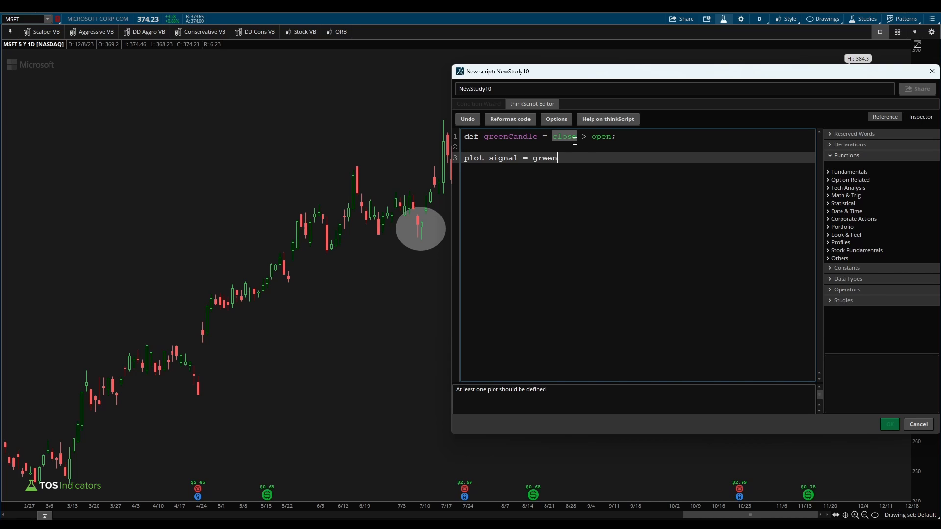
pyautogui.write('Candle;')
pyautogui.click(637, 136)
pyautogui.write('declare lower;')
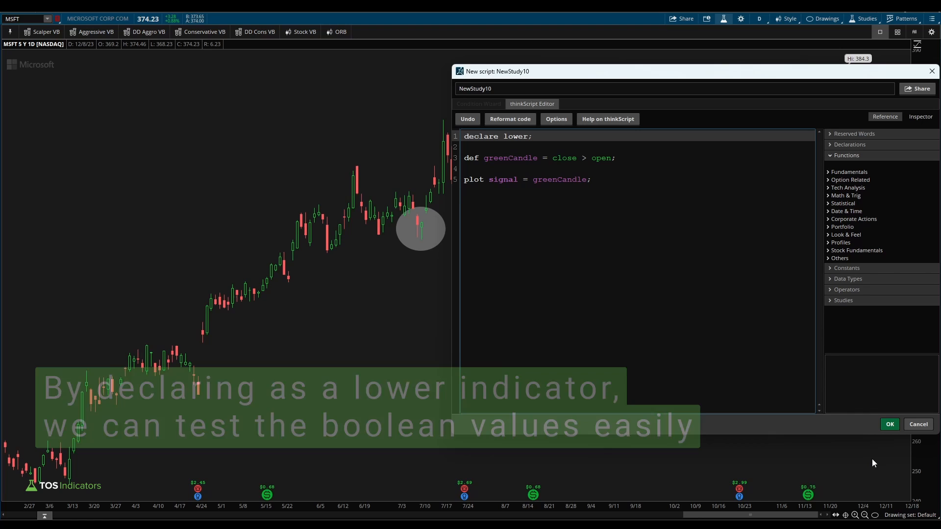
# Save NewStudy10 so it plots as a lower study under the MSFT chart
pyautogui.click(890, 423)
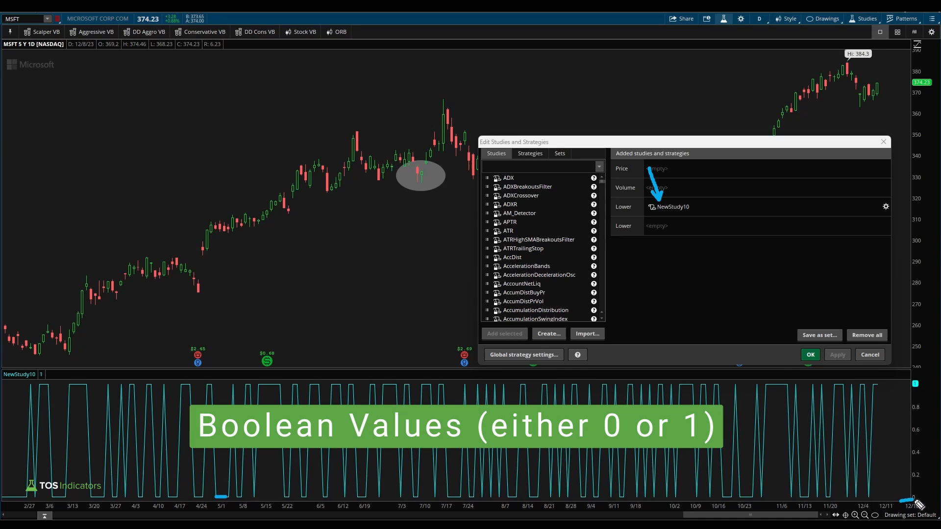
pyautogui.moveTo(906, 435)
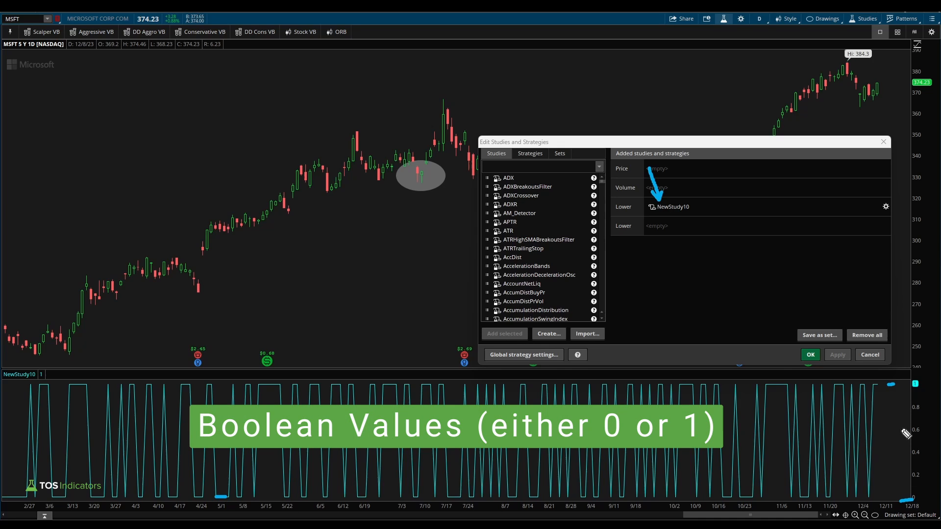
pyautogui.moveTo(365, 394)
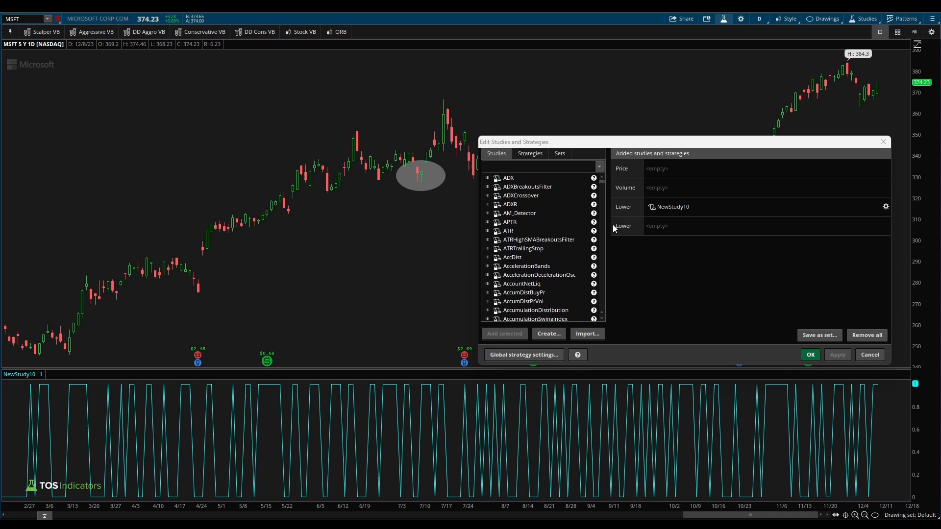
pyautogui.moveTo(522, 389)
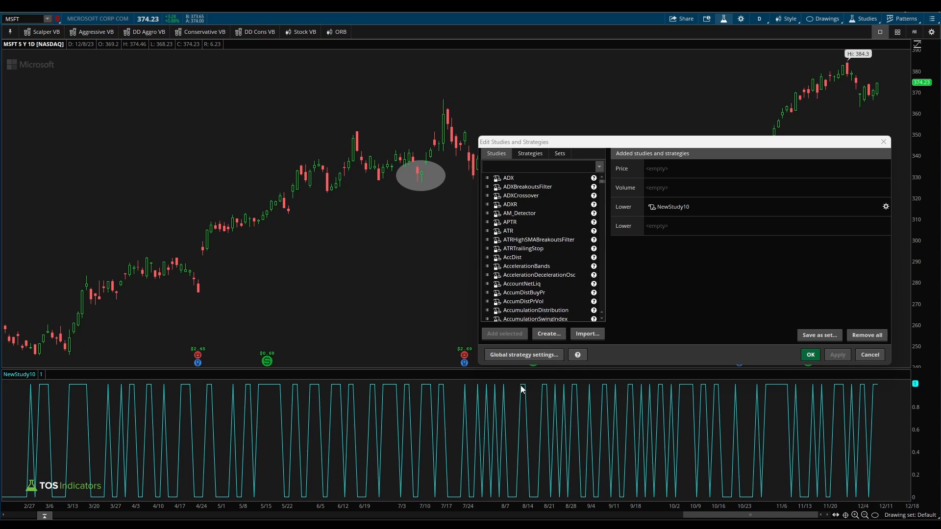
# Reopen the NewStudy10 script for editing from the added studies list
pyautogui.click(673, 207)
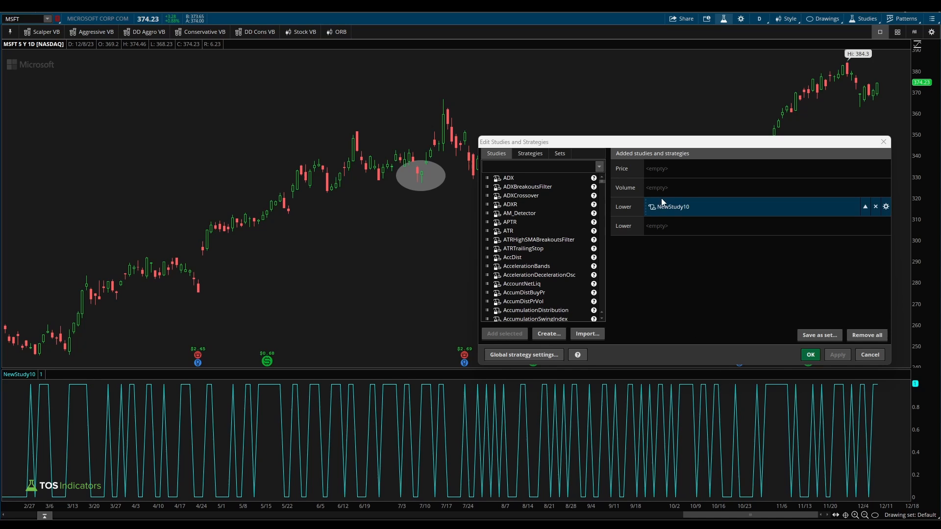
pyautogui.click(886, 206)
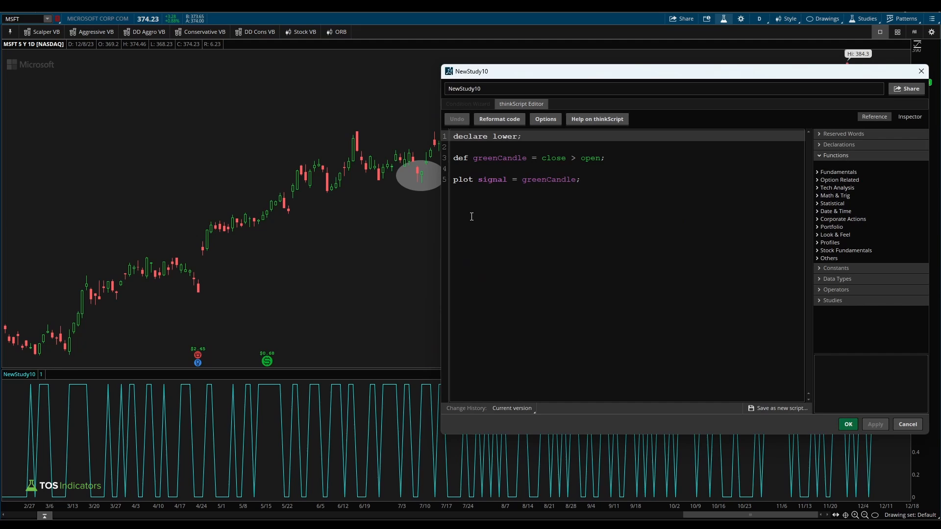
pyautogui.moveTo(427, 180)
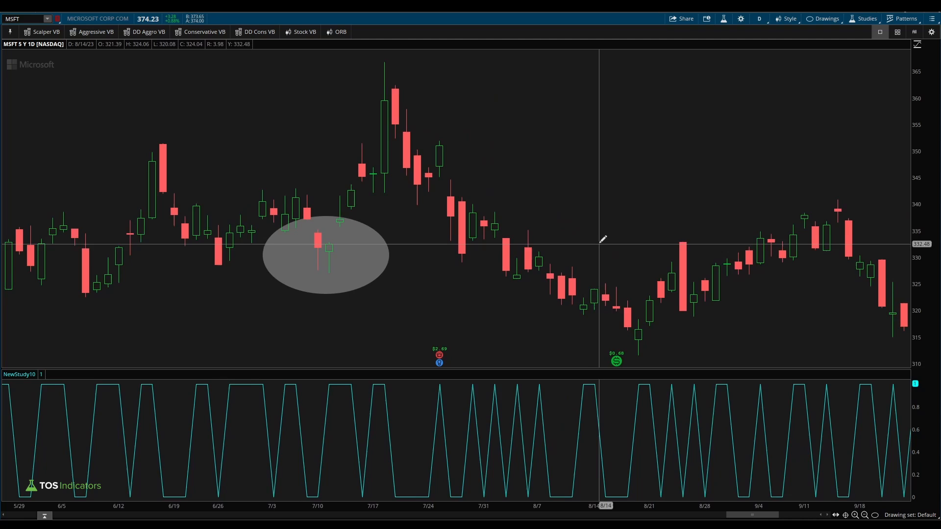
pyautogui.click(866, 18)
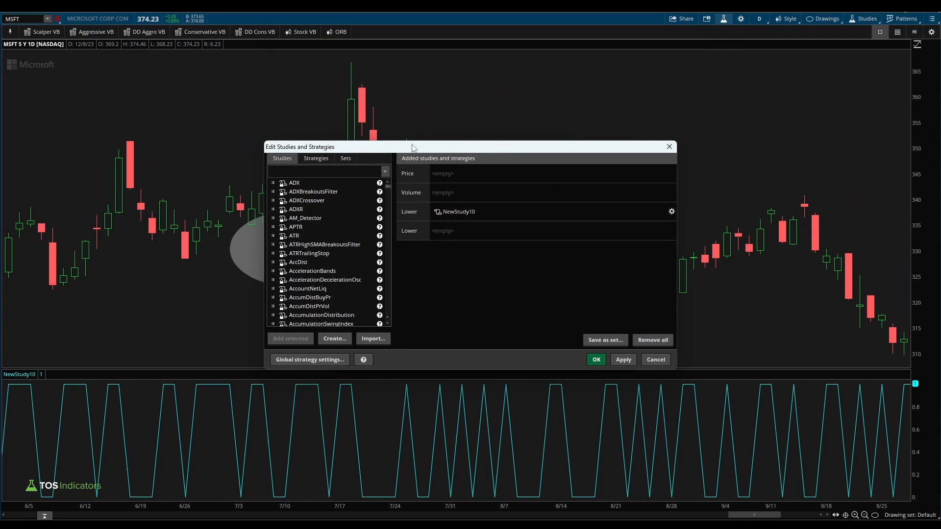
pyautogui.click(672, 211)
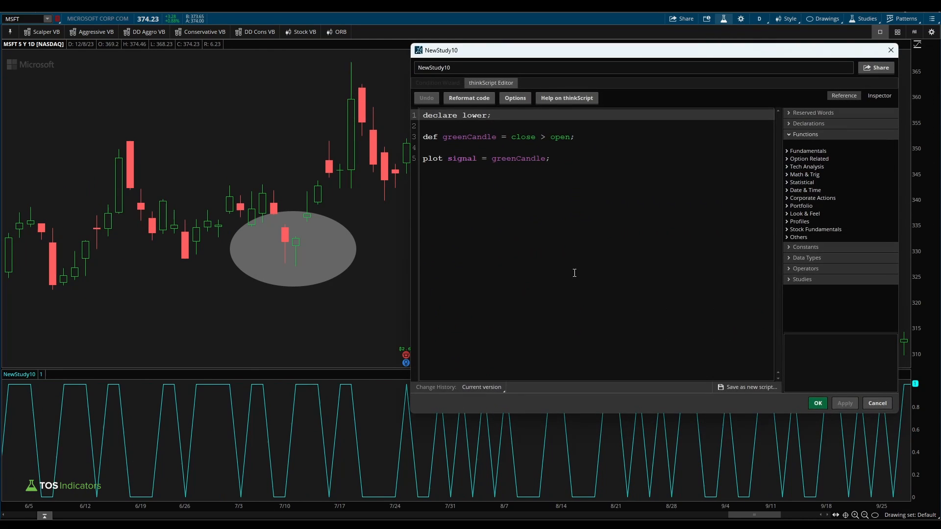
pyautogui.moveTo(297, 250)
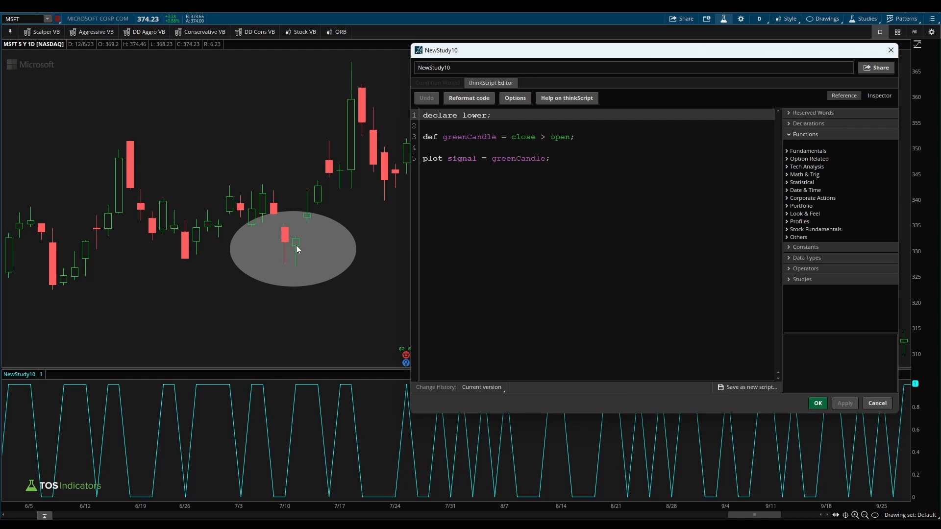
pyautogui.moveTo(294, 277)
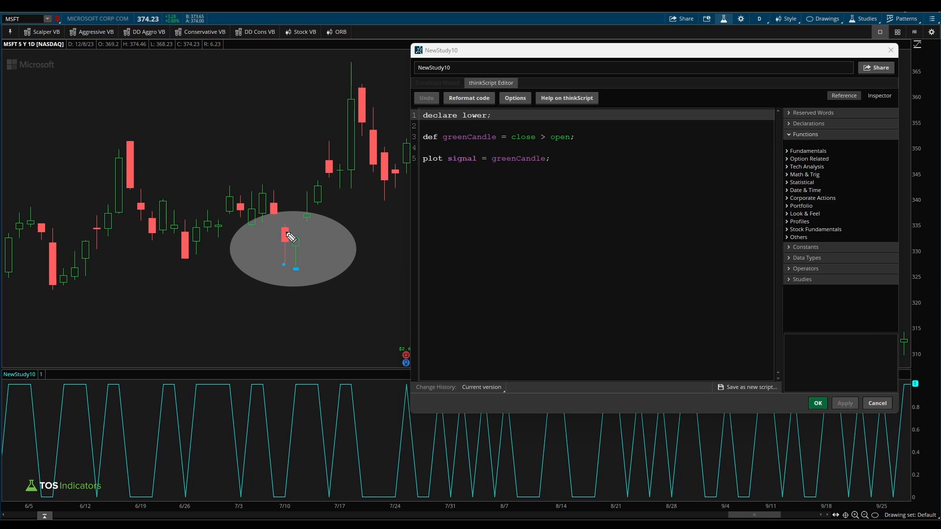
pyautogui.moveTo(298, 270)
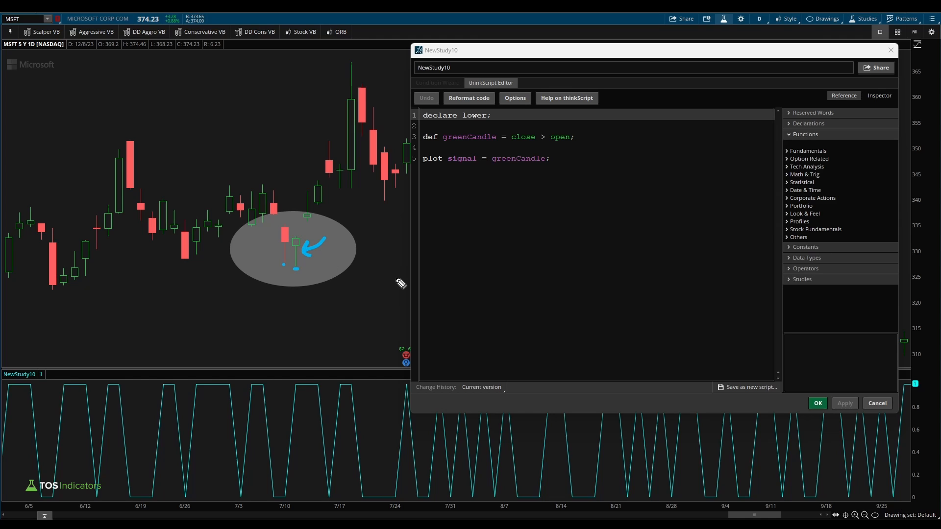
# Add a lowerLow definition: low < low[1] and previous close below previous open
pyautogui.click(576, 136)
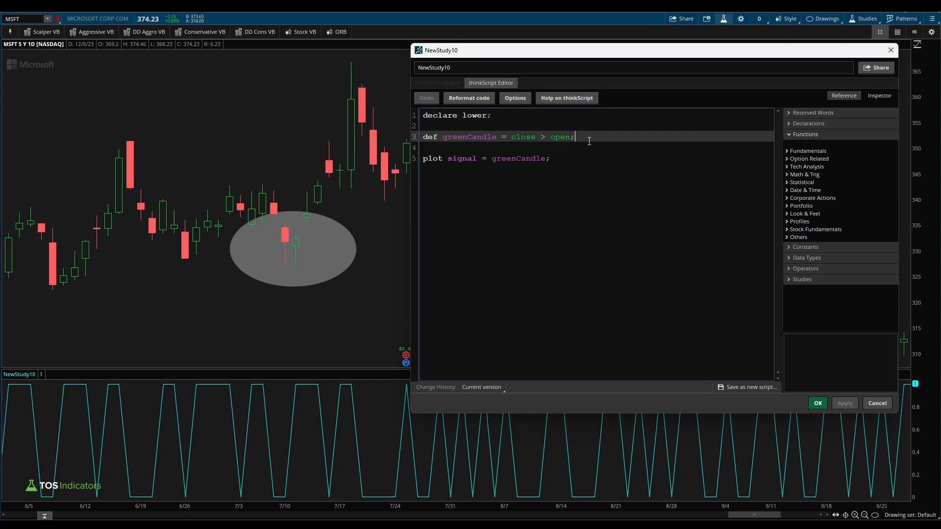
pyautogui.press('Enter')
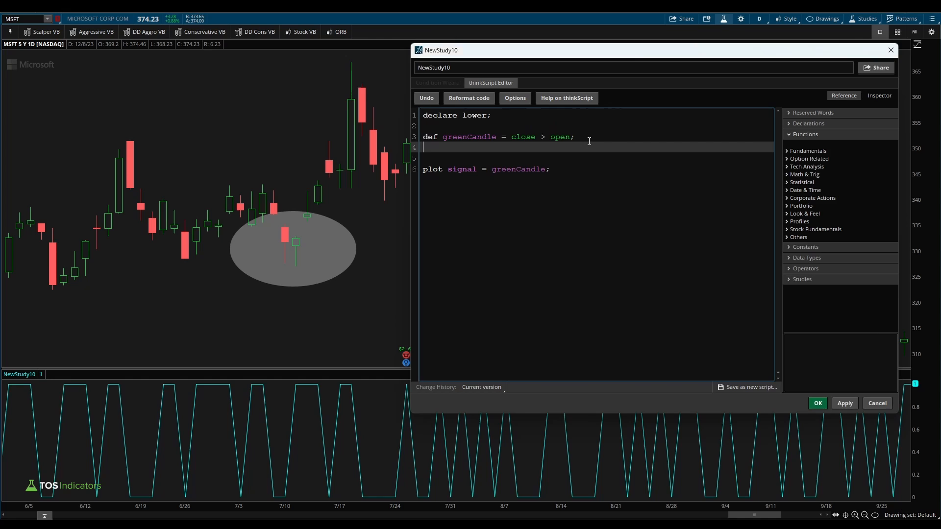
pyautogui.write('def lowerLow = low')
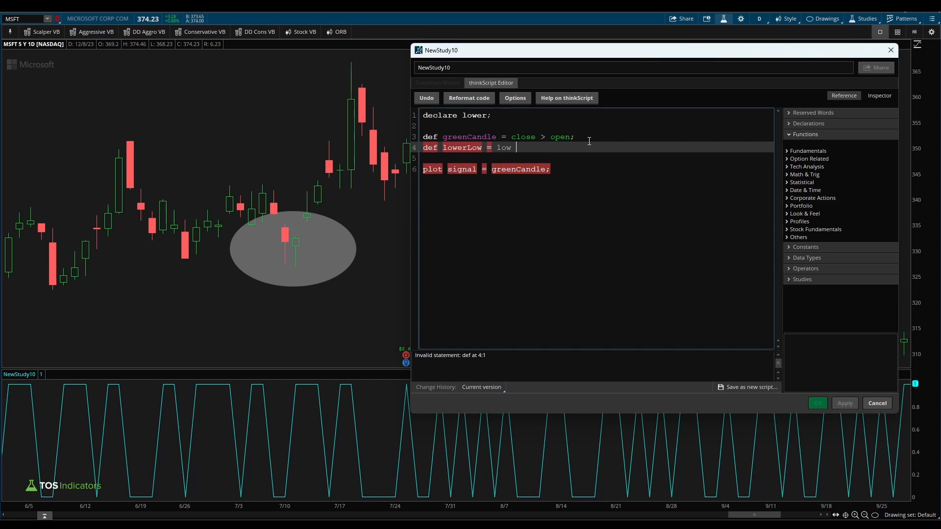
pyautogui.write('<')
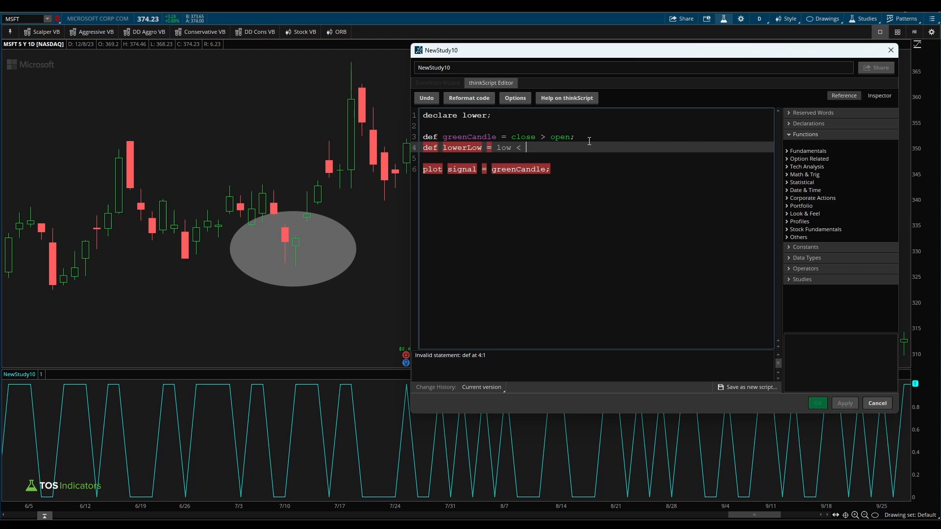
pyautogui.write('low[1];')
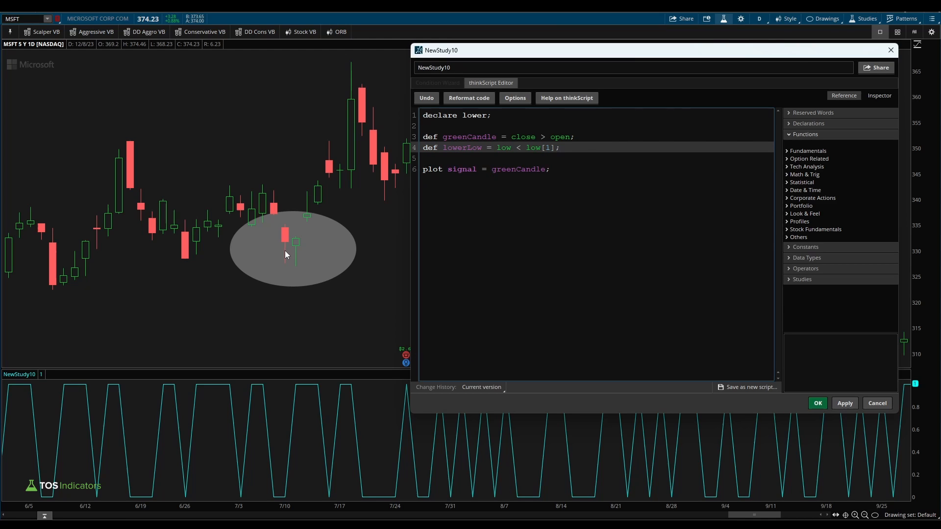
pyautogui.moveTo(284, 241)
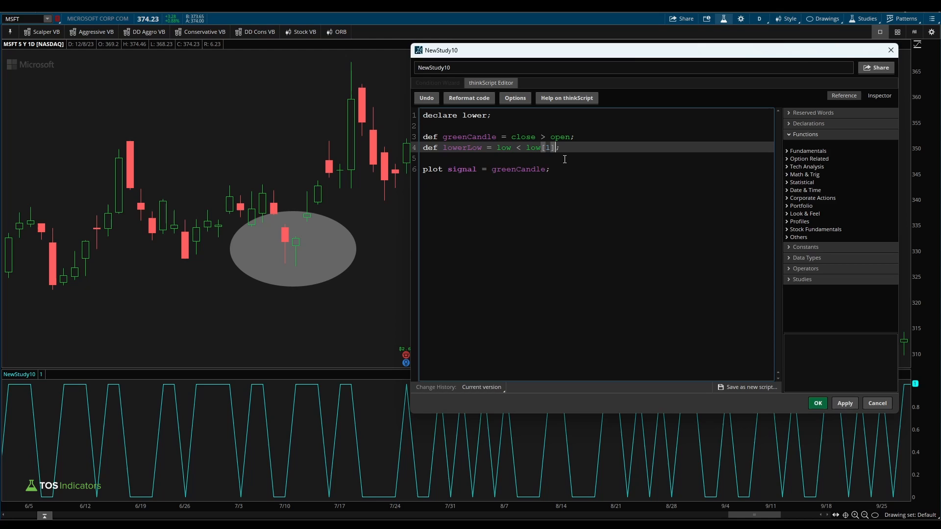
pyautogui.write('" "')
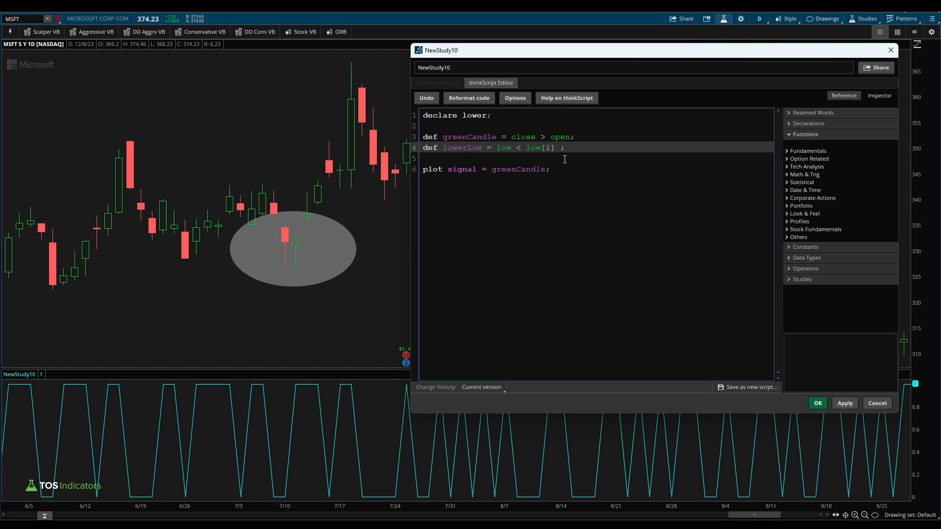
pyautogui.write('and close[1] < open[1')
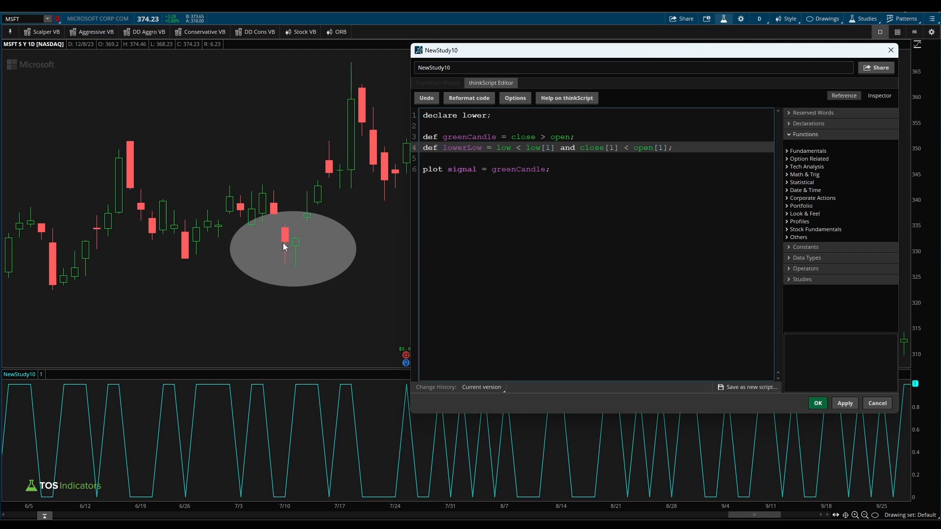
# Rename lowerLow to prevCandleLow and plot signal as greenCandle and prevCandleLow
pyautogui.doubleClick(462, 147)
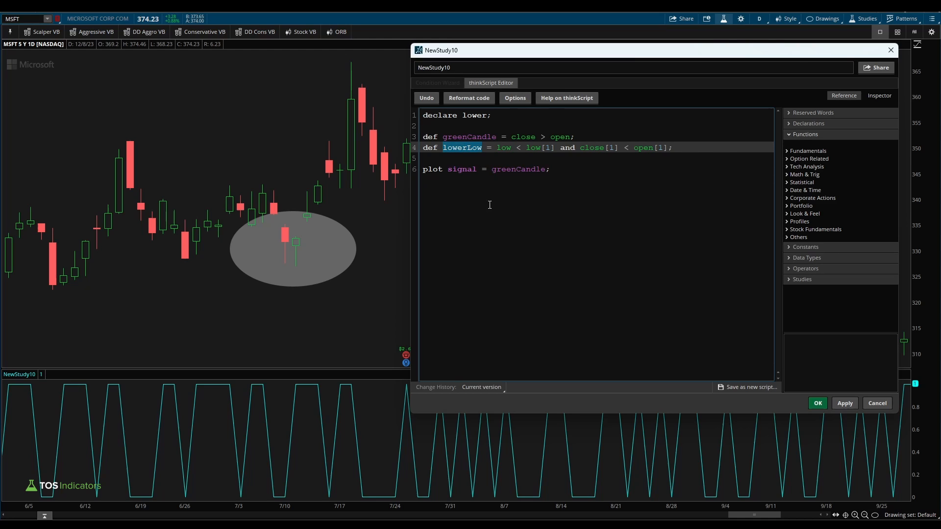
pyautogui.write('prevCandle')
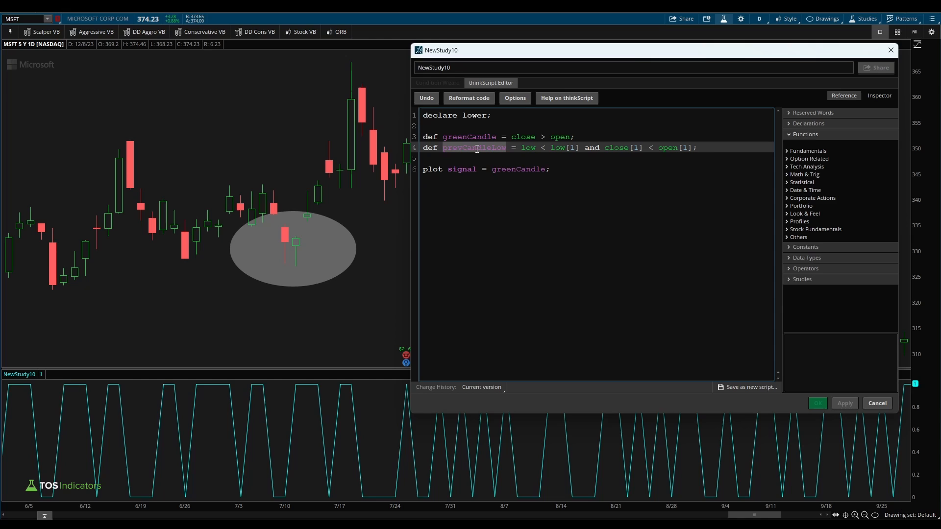
pyautogui.click(551, 217)
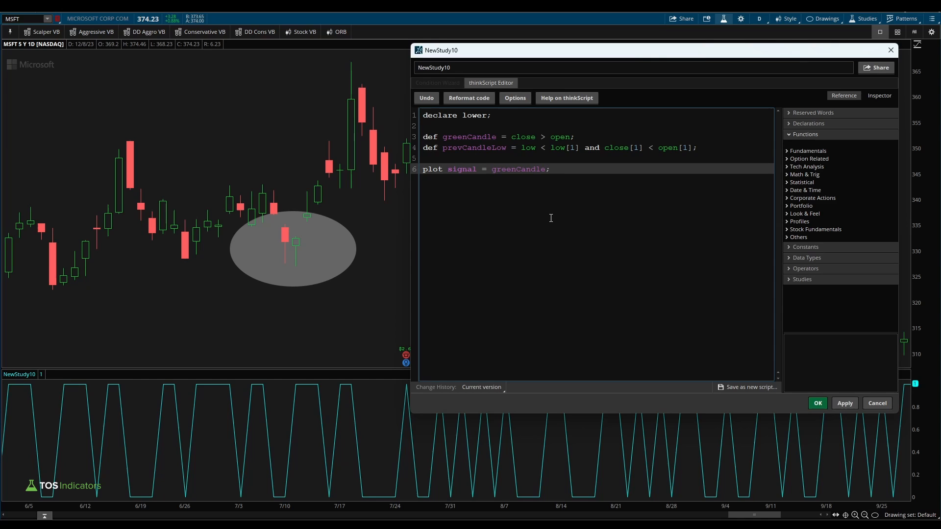
pyautogui.write('and prevCandleLow')
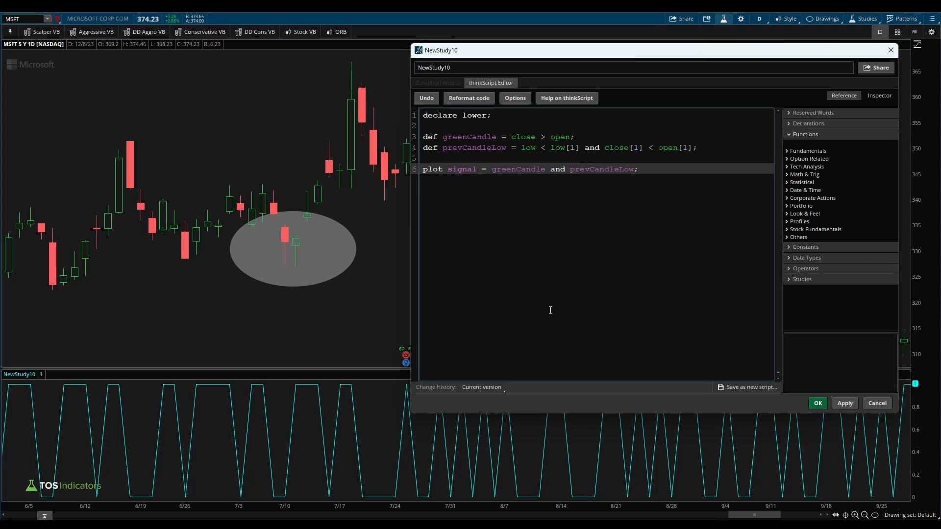
pyautogui.doubleClick(469, 136)
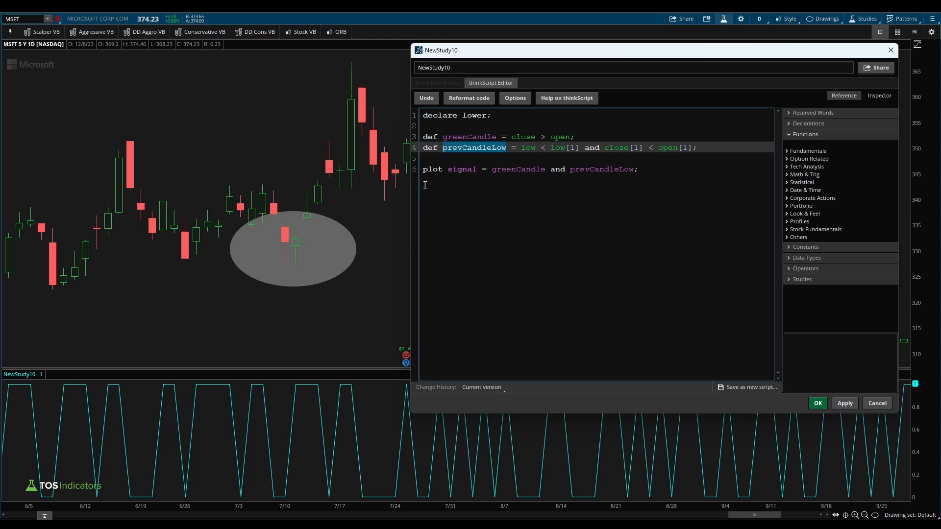
pyautogui.doubleClick(528, 148)
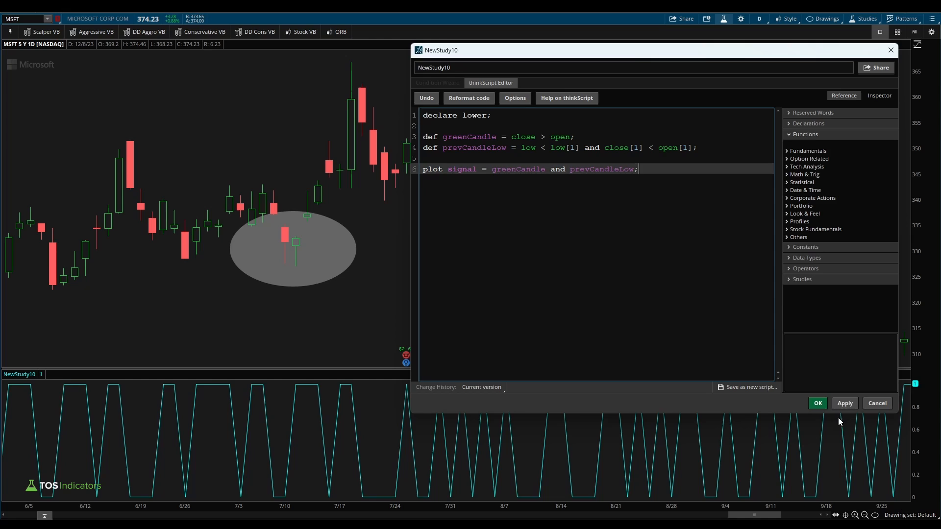
# Apply the revised script and add a blank line after the prevCandleLow definition
pyautogui.click(845, 403)
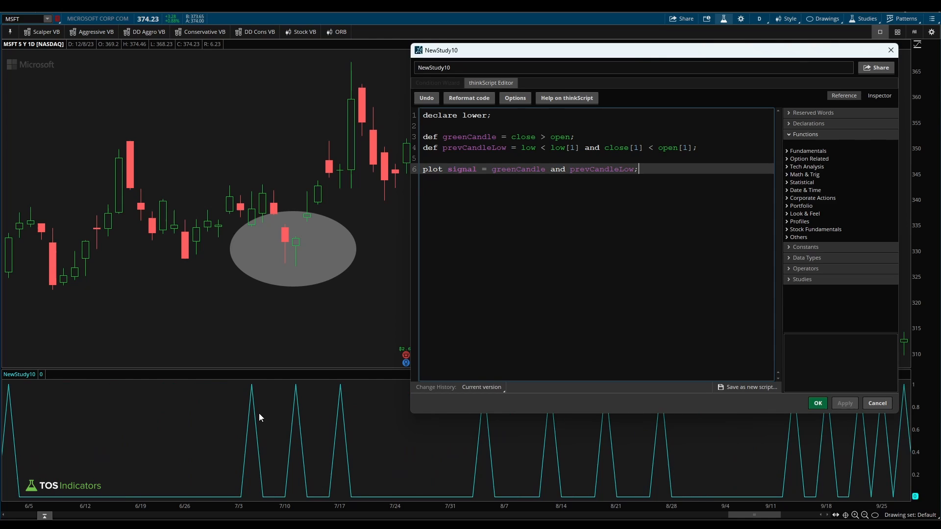
pyautogui.moveTo(237, 404)
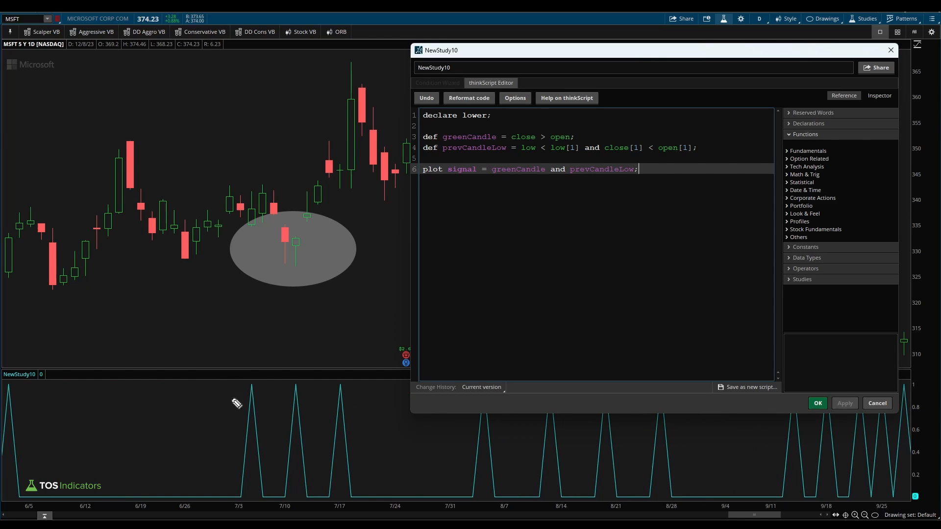
pyautogui.moveTo(296, 391)
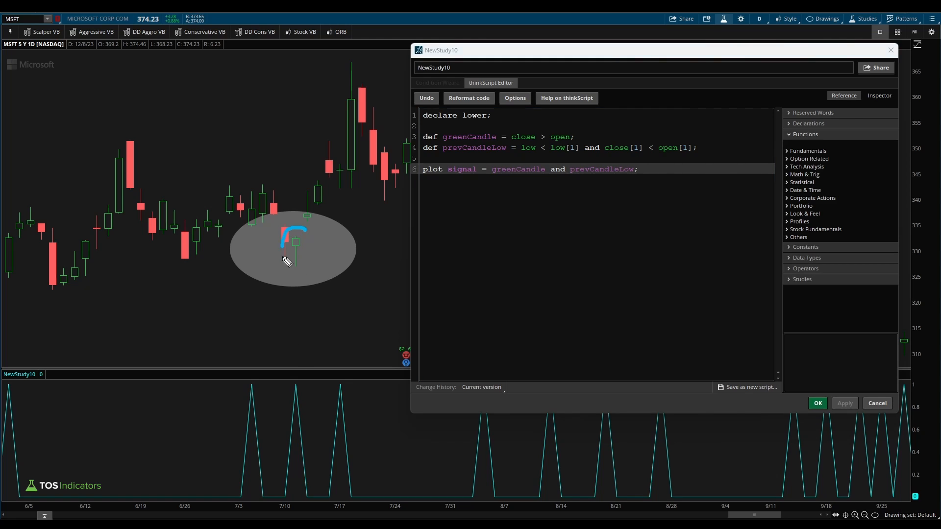
pyautogui.moveTo(294, 240); pyautogui.dragTo(293, 366)
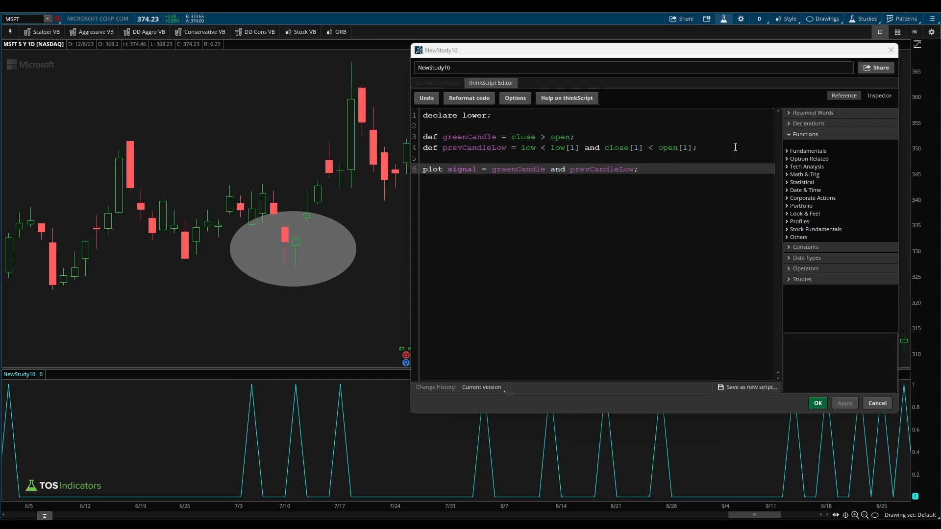
pyautogui.press('Enter')
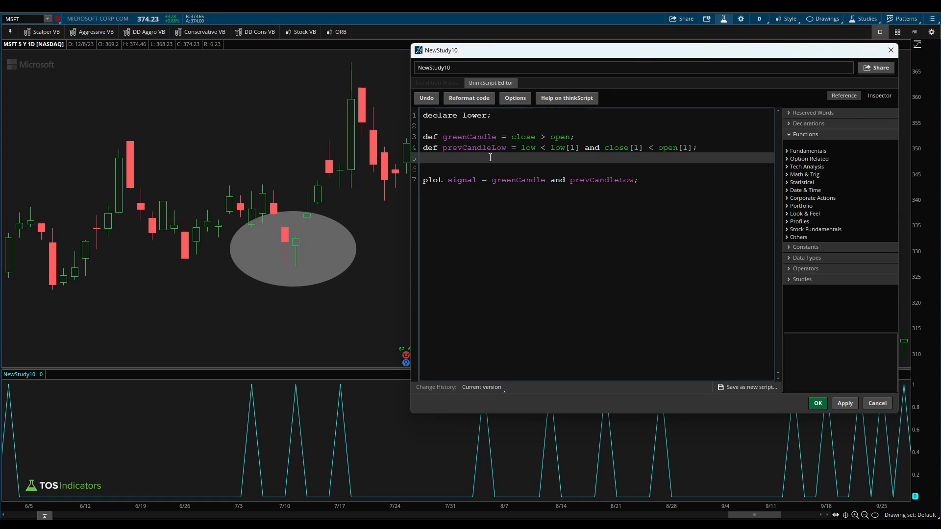
# Define upperWick = high - close and lowerWick = open - low
pyautogui.press('Enter')
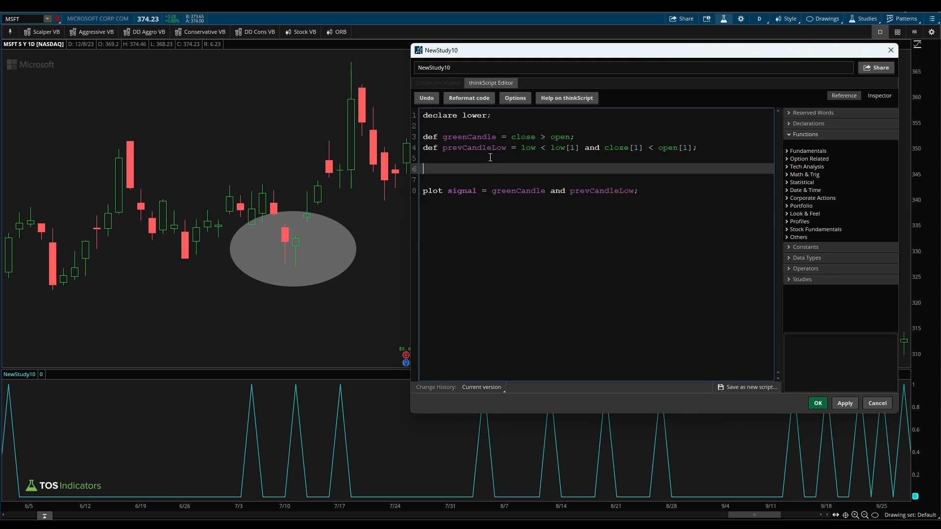
pyautogui.write('def')
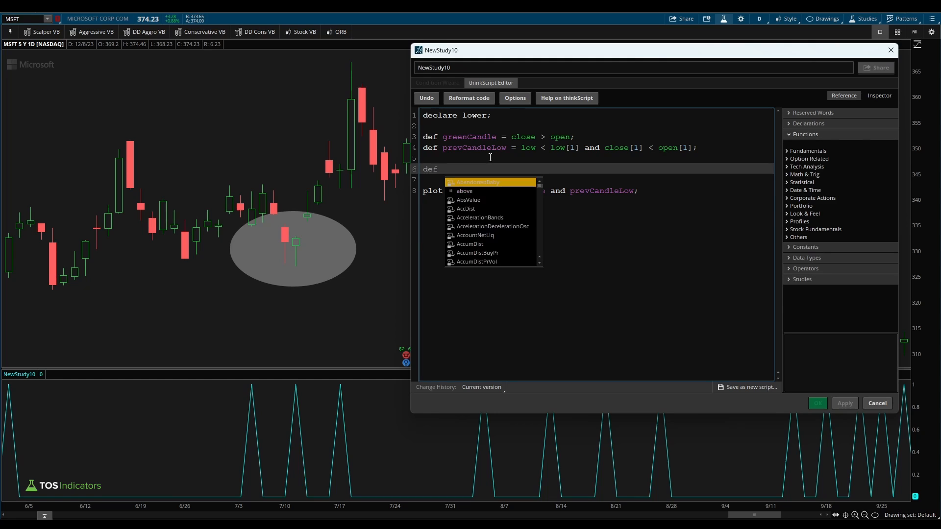
pyautogui.write('upperWick =')
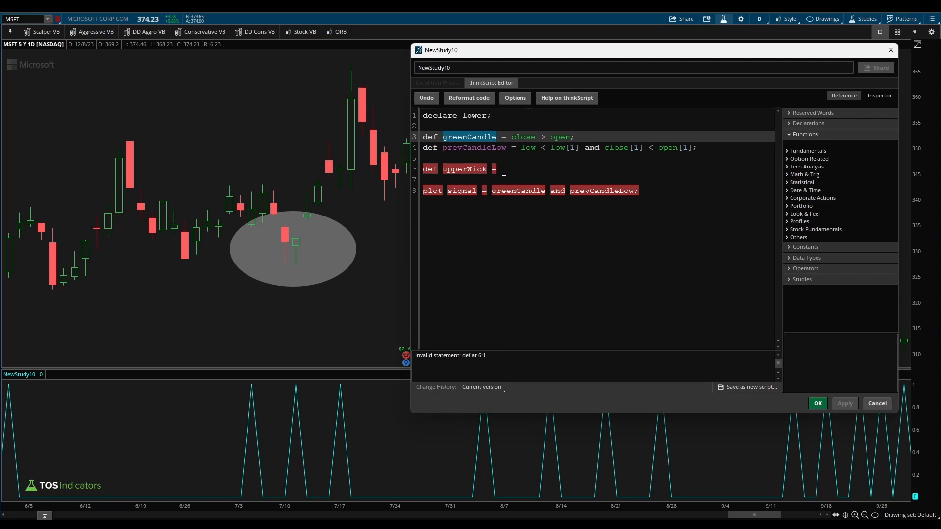
pyautogui.write('high - close;')
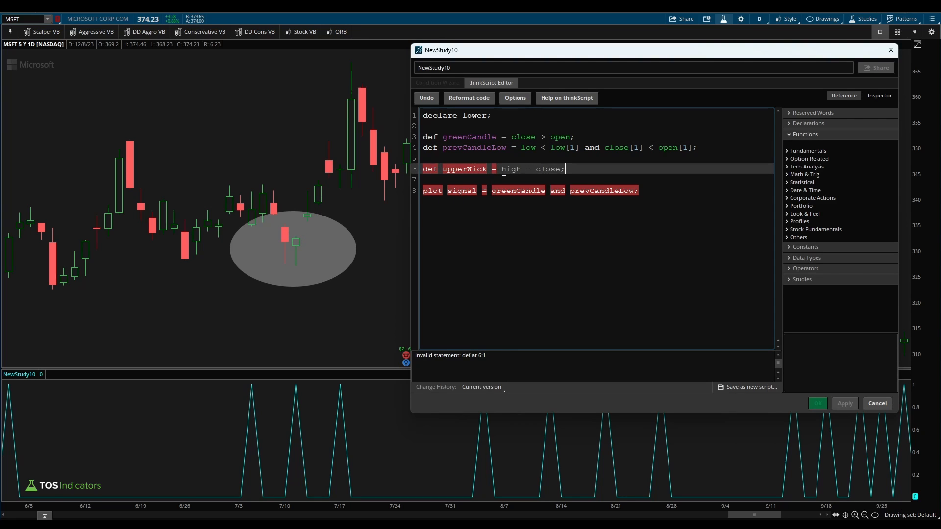
pyautogui.write('AbandonedB')
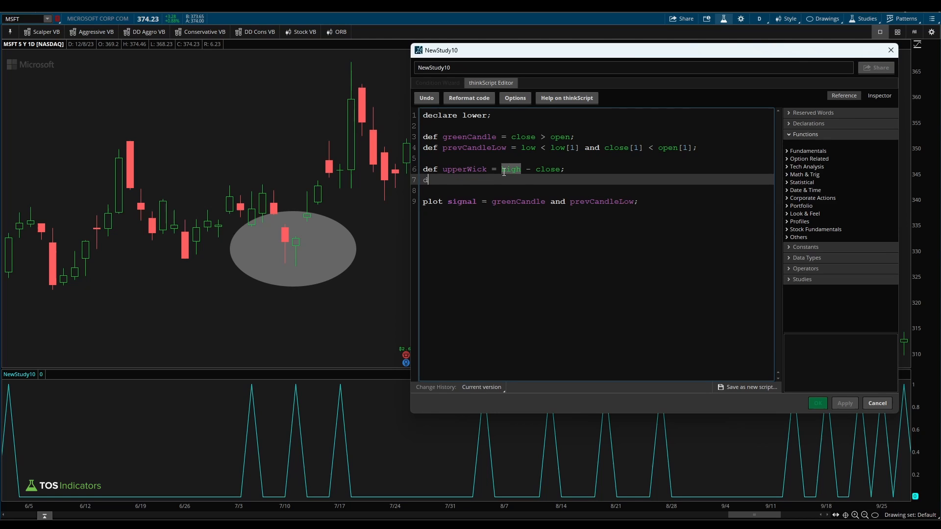
pyautogui.write('def lowerWick =')
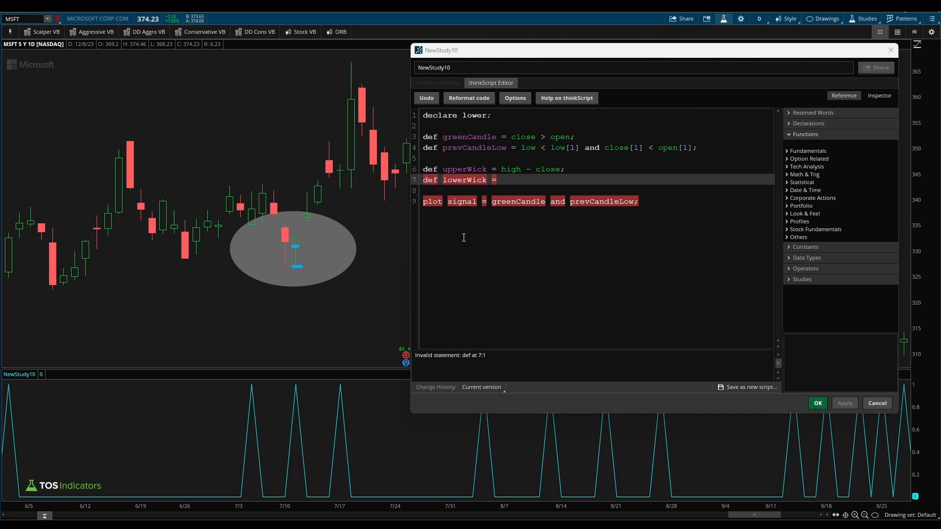
pyautogui.write('open - low;')
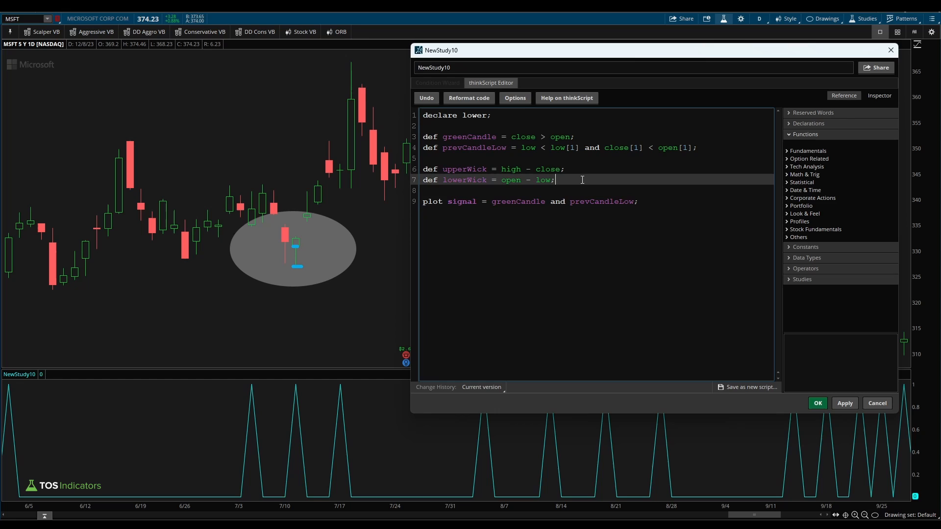
# Define wickCondition = lowerWick >= 4*upperWick
pyautogui.write('def')
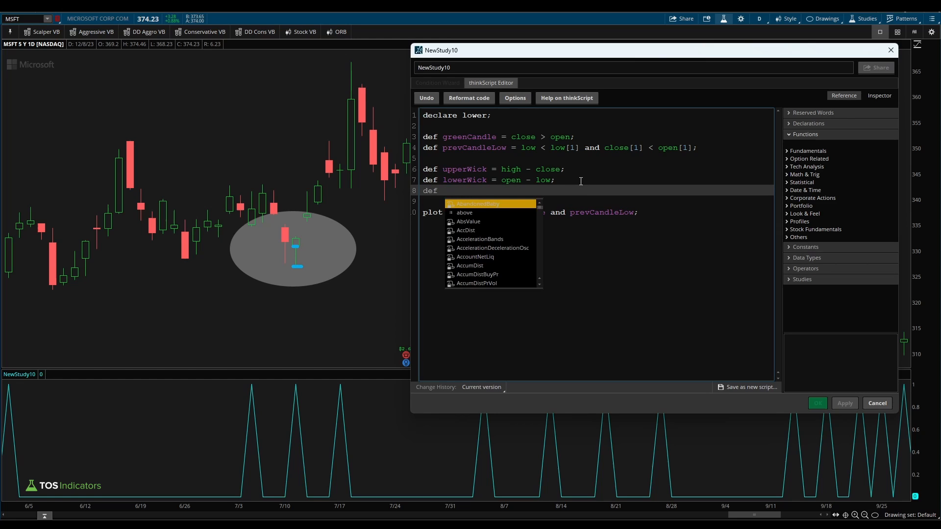
pyautogui.write('wickCondi')
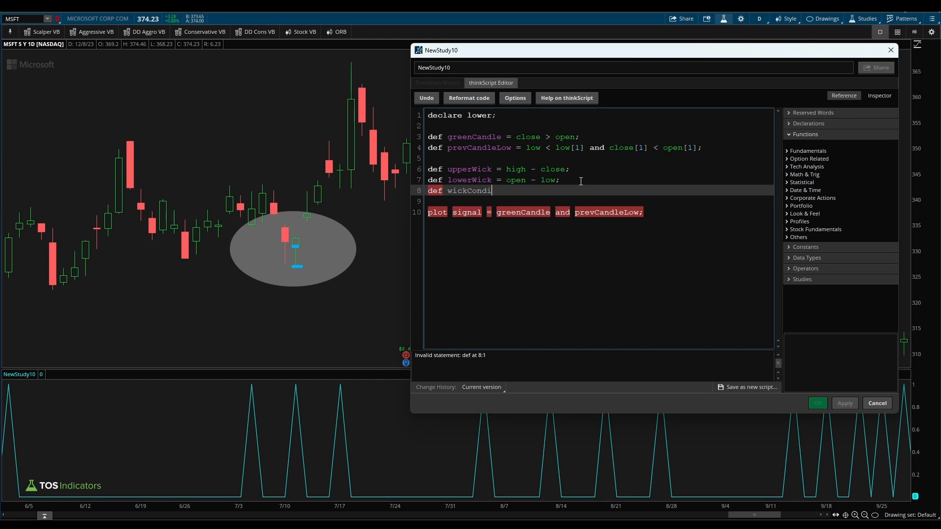
pyautogui.write('tion = lowerWick >=')
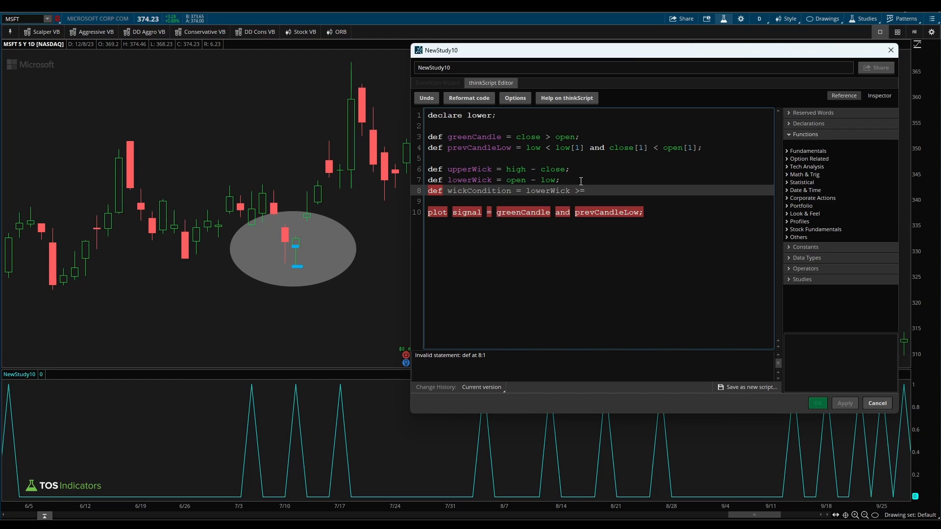
pyautogui.write('4')
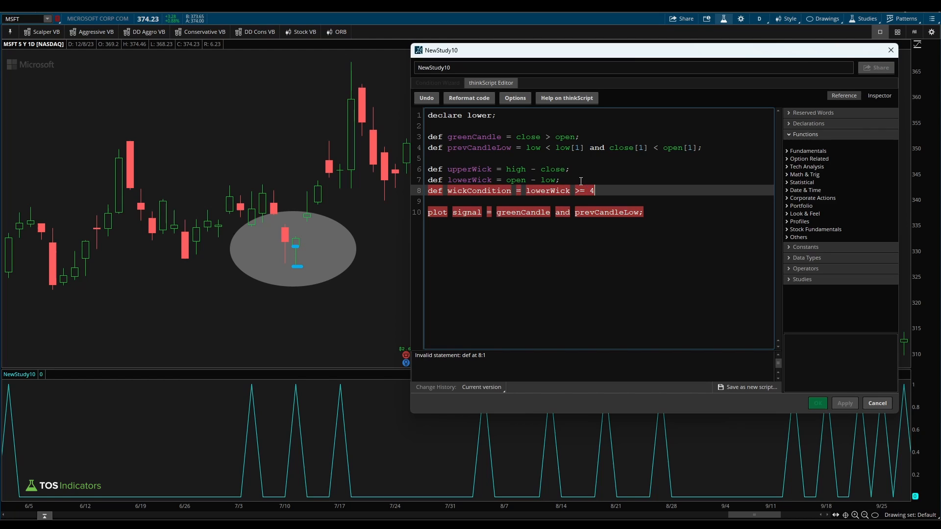
pyautogui.write('*upperWick;')
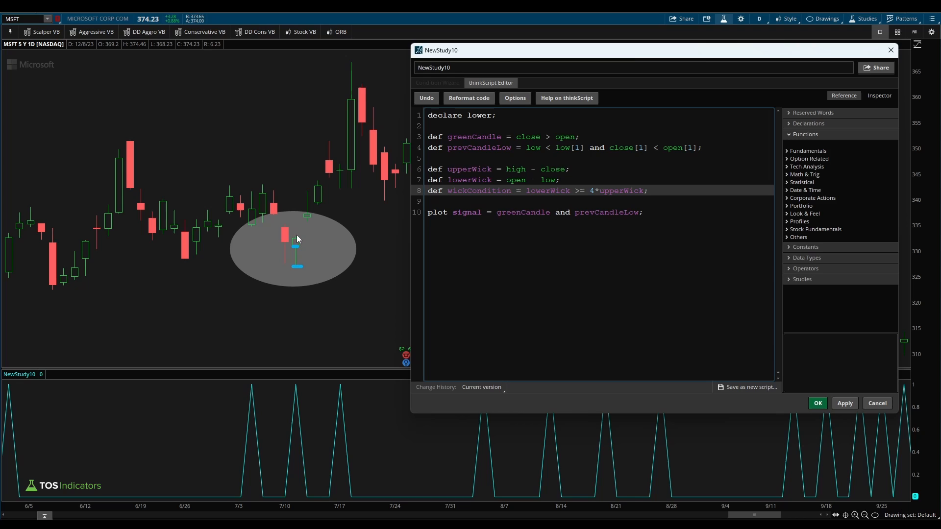
pyautogui.doubleClick(474, 137)
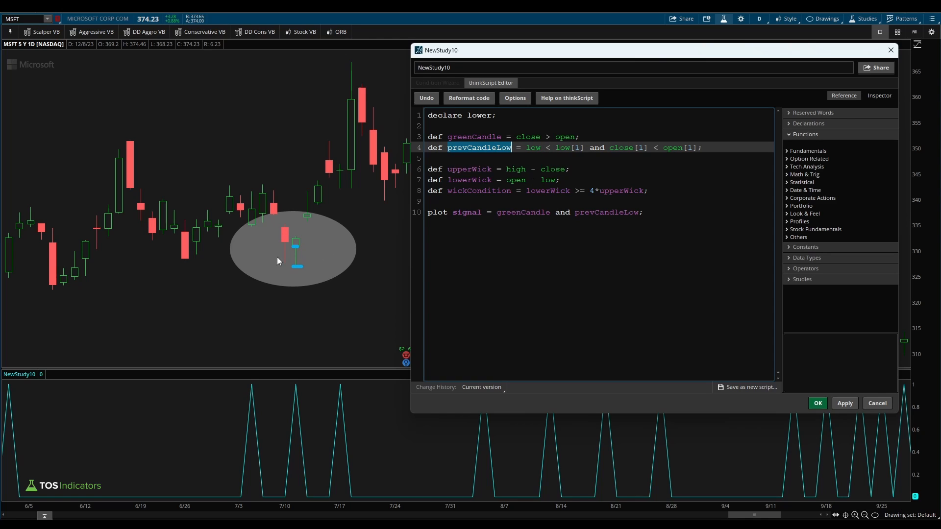
pyautogui.moveTo(242, 263)
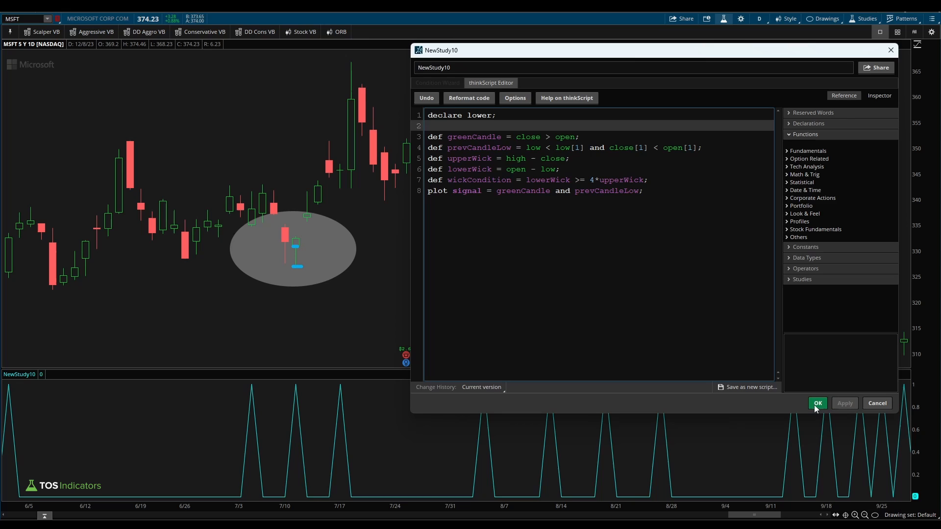
# Append "and wickCondition" to the plot signal line
pyautogui.write('and')
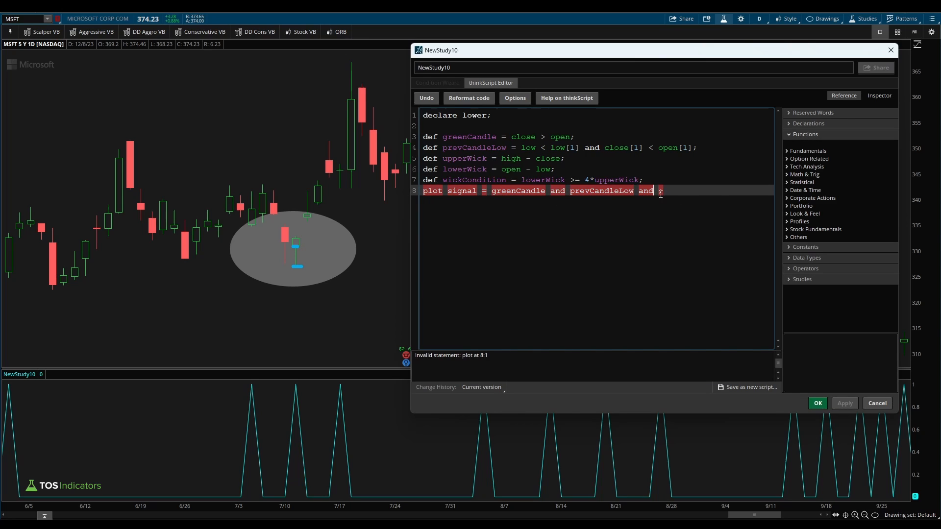
pyautogui.write('wickCondition;')
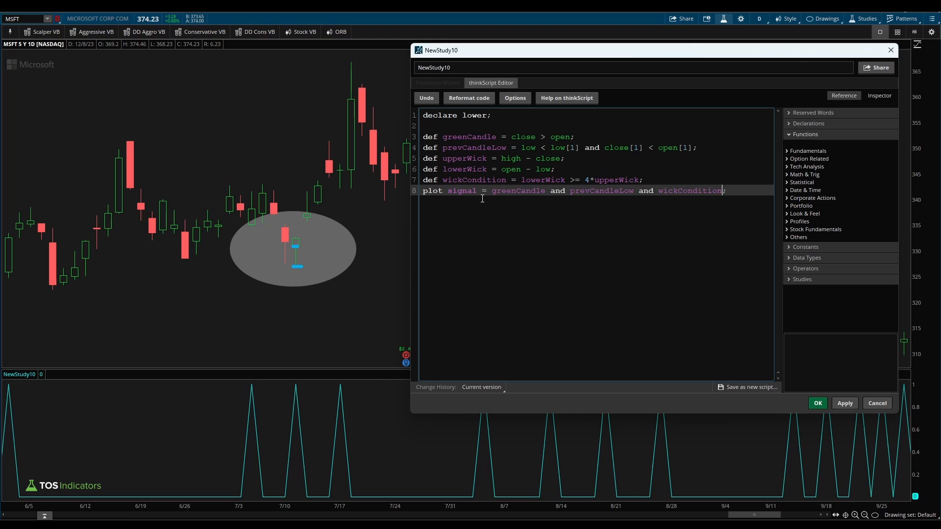
pyautogui.moveTo(845, 403)
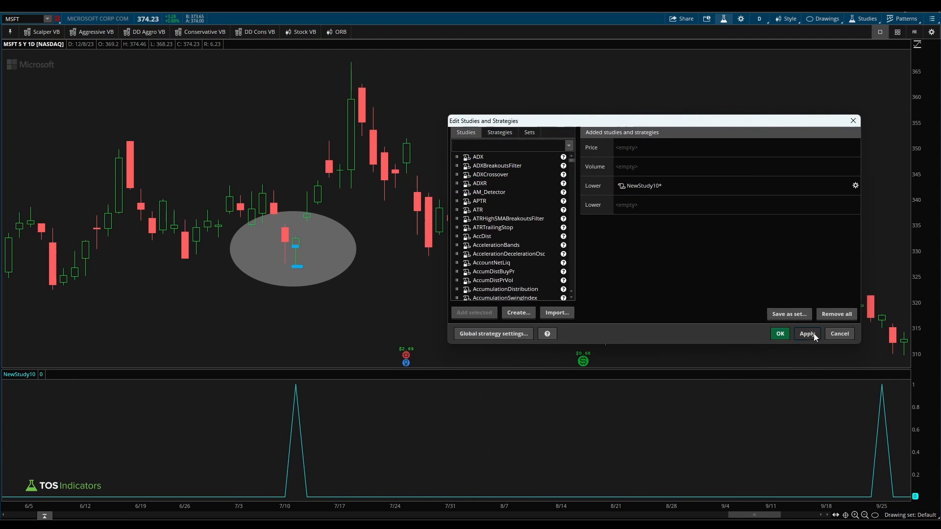
# Apply the three-condition study and circle a matching late-September reversal candle on the chart
pyautogui.click(780, 334)
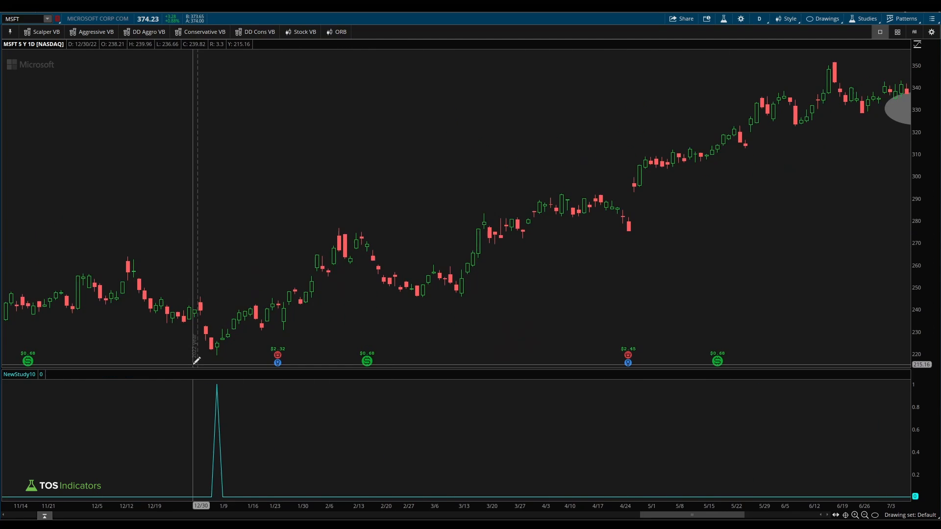
pyautogui.moveTo(219, 356)
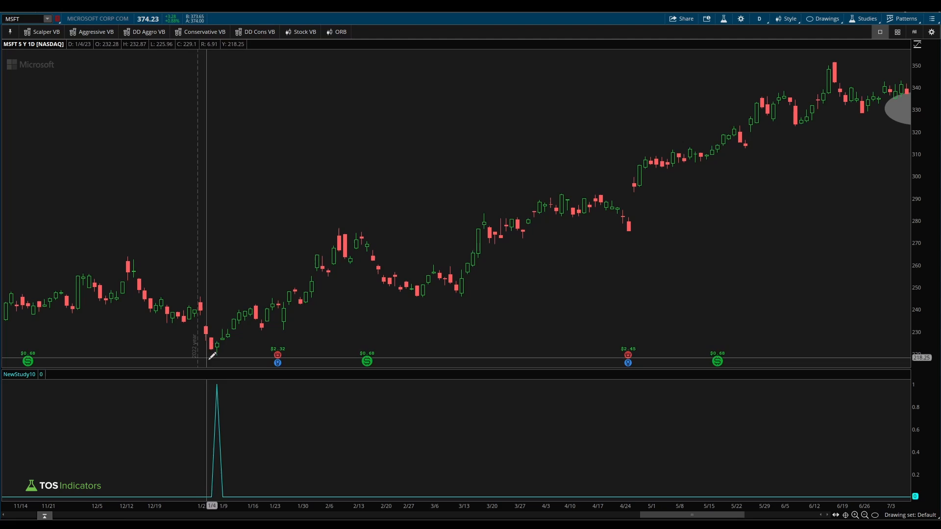
pyautogui.moveTo(217, 346)
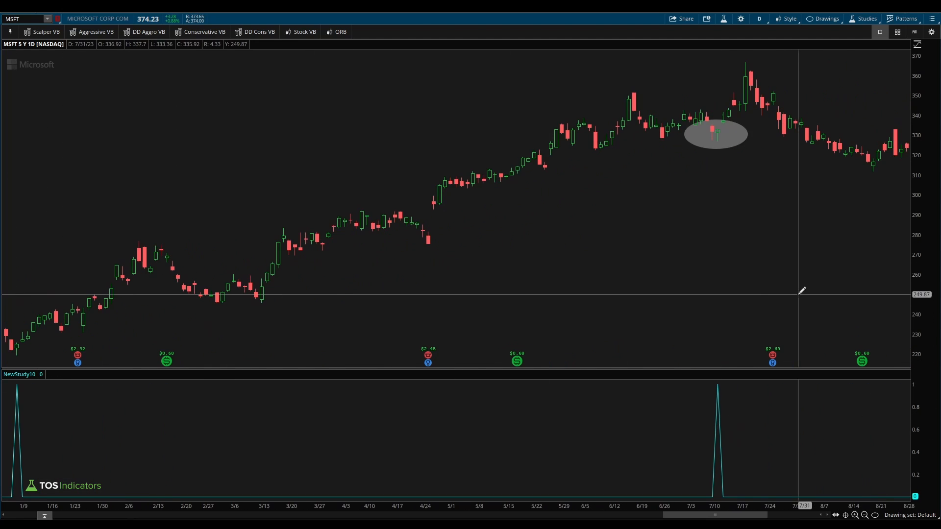
pyautogui.moveTo(714, 125)
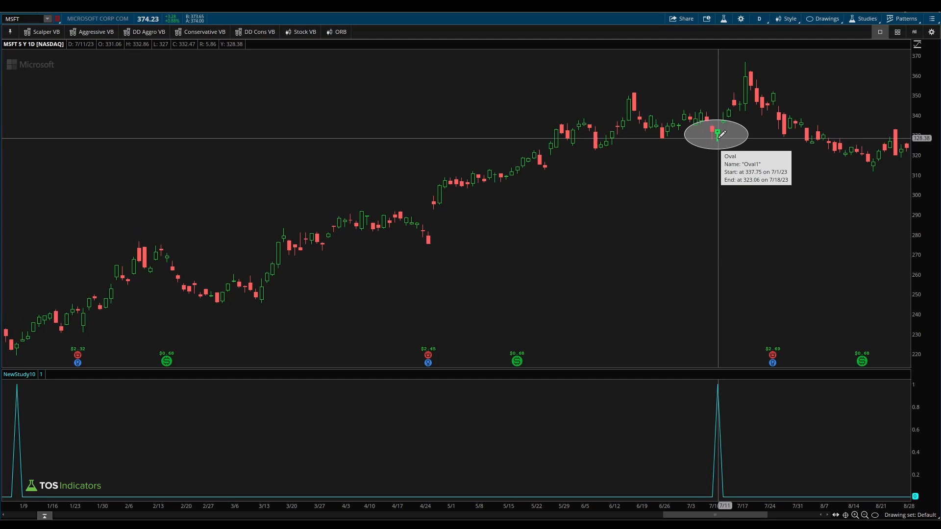
pyautogui.hscroll(3)
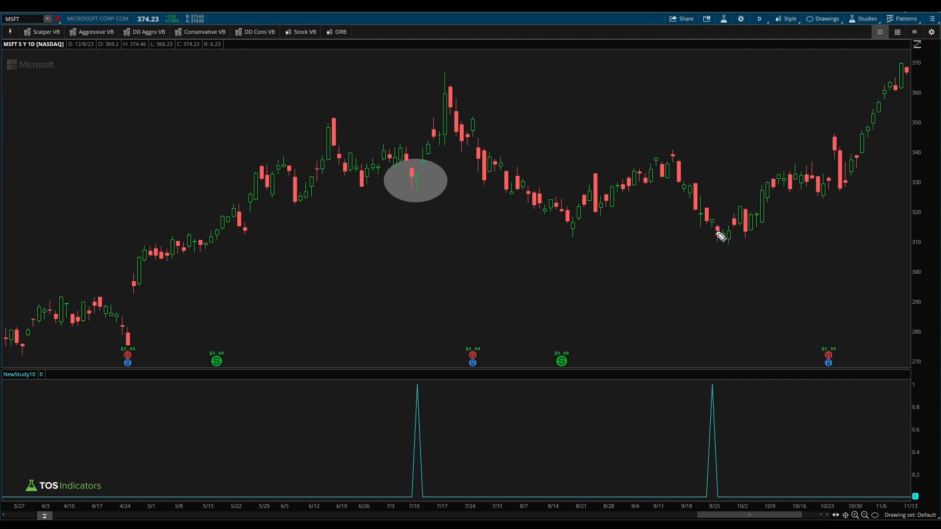
pyautogui.moveTo(713, 224); pyautogui.dragTo(726, 243)
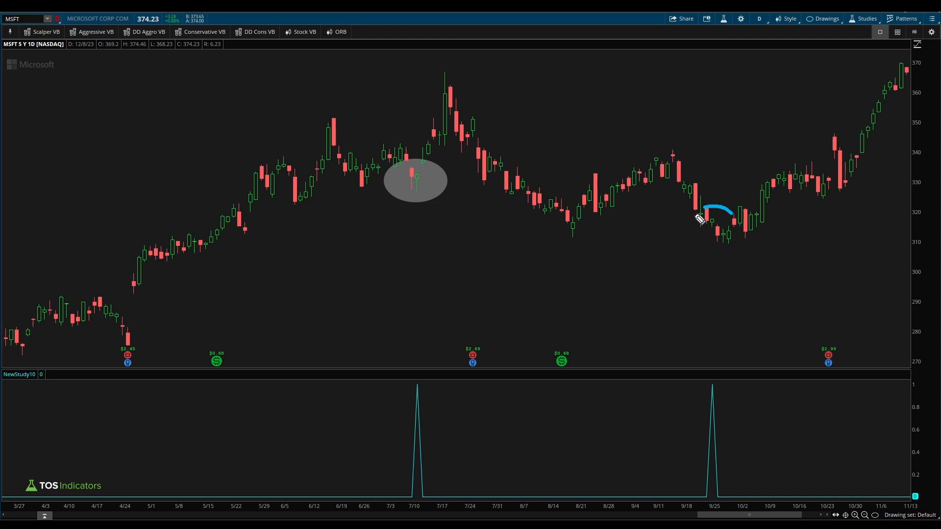
pyautogui.moveTo(708, 210); pyautogui.dragTo(691, 241)
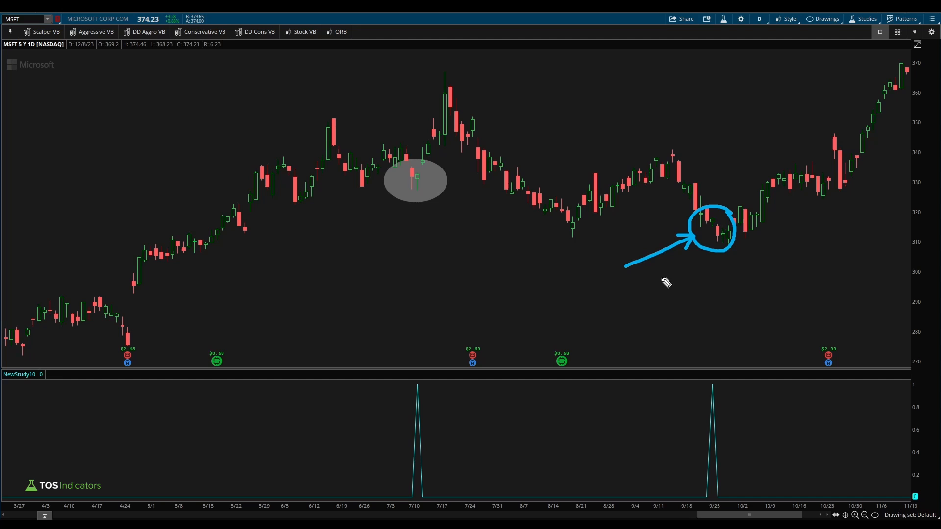
pyautogui.moveTo(710, 240)
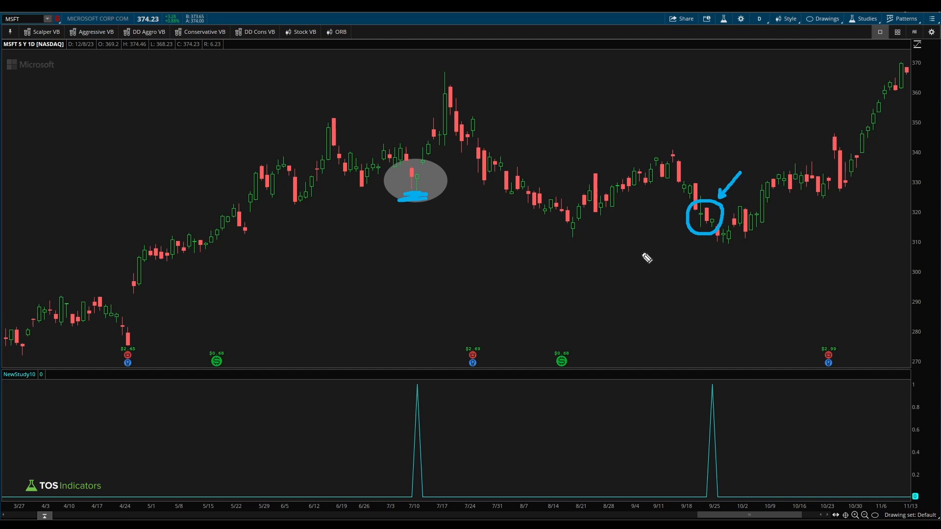
# Reopen NewStudy10 from the studies list and select the plot signal statement for editing
pyautogui.click(863, 17)
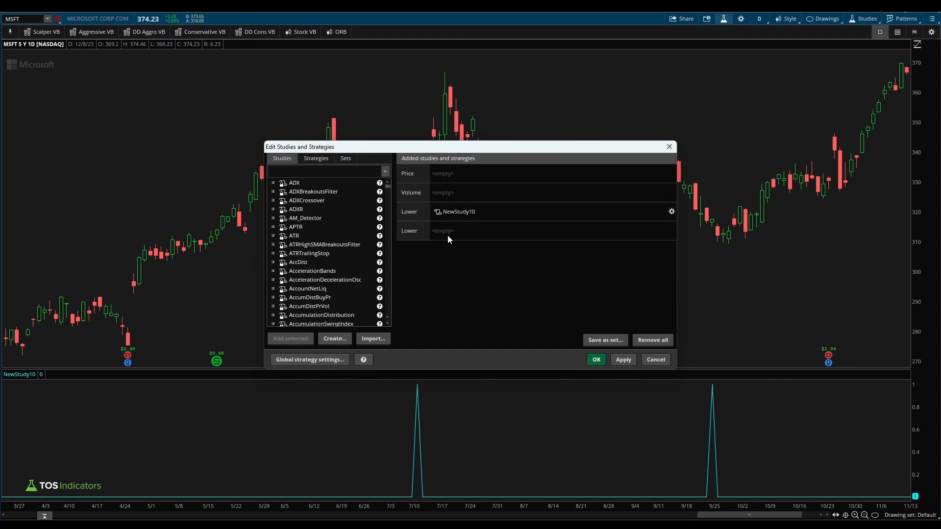
pyautogui.click(672, 212)
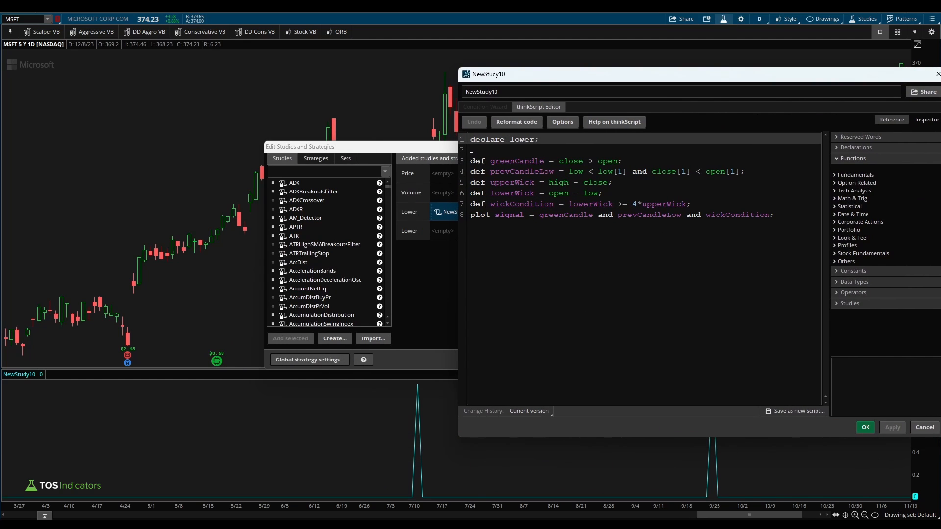
pyautogui.moveTo(470, 161); pyautogui.dragTo(691, 204)
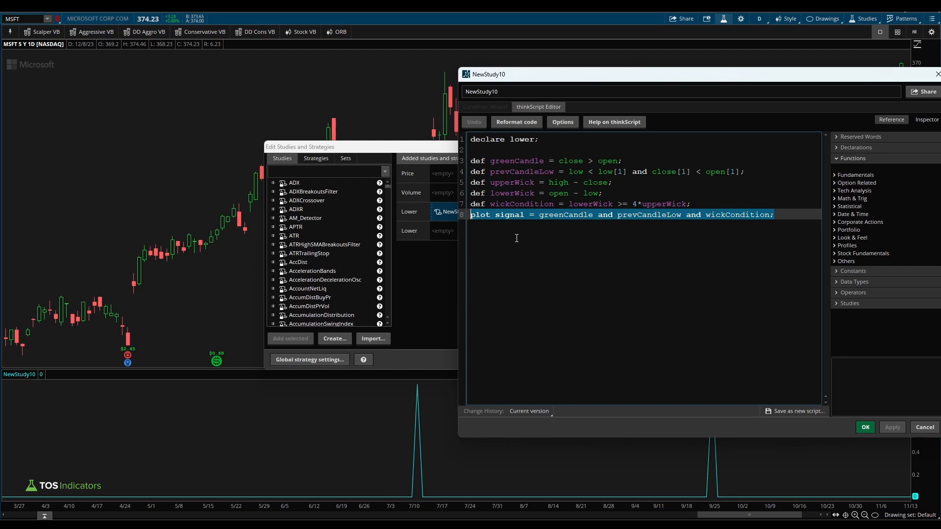
pyautogui.click(563, 223)
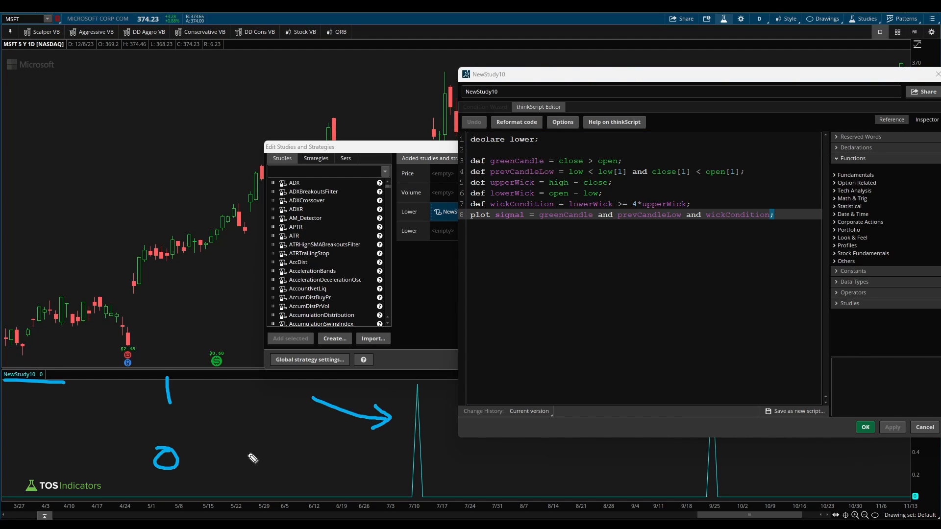
pyautogui.doubleClick(522, 172)
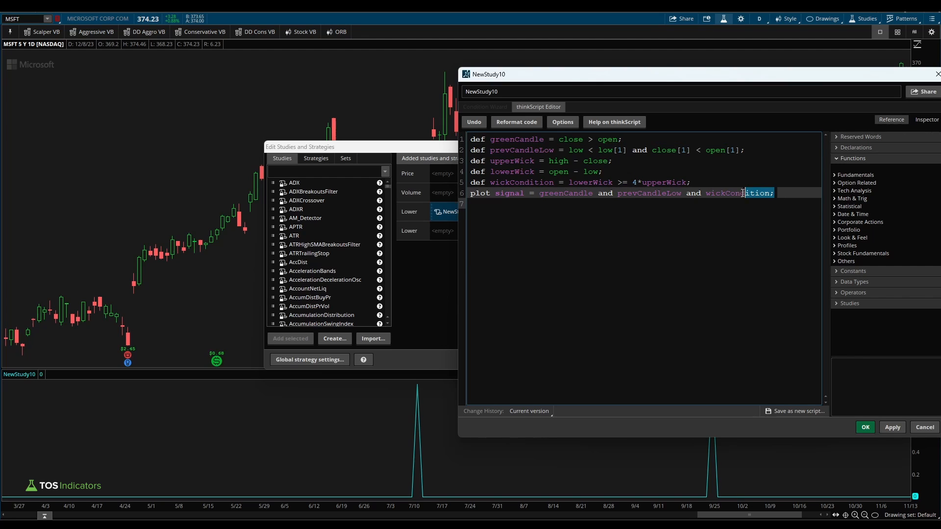
pyautogui.moveTo(539, 193); pyautogui.dragTo(775, 193)
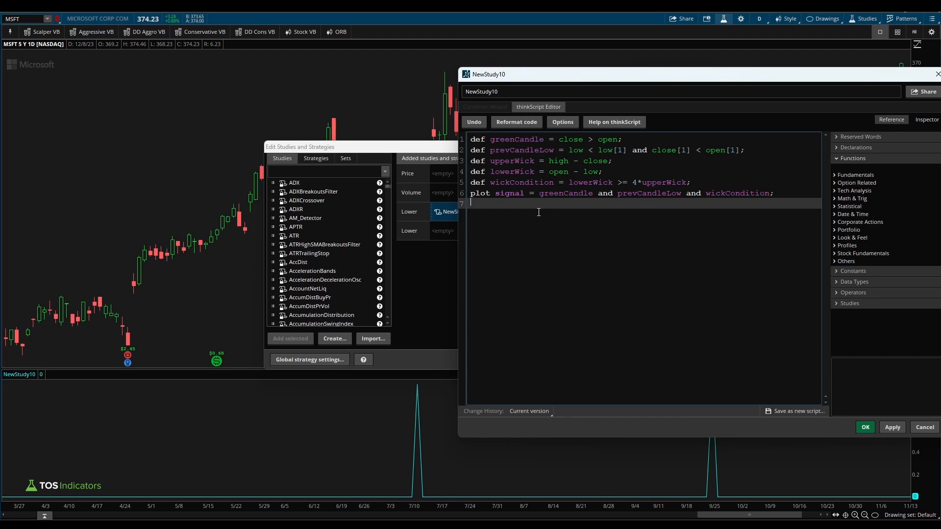
# Add signal.setPaintingStrategy(PaintingStrategy.Boolean_Arrow_Up) to the script
pyautogui.write('signal.setPaintingStrateg')
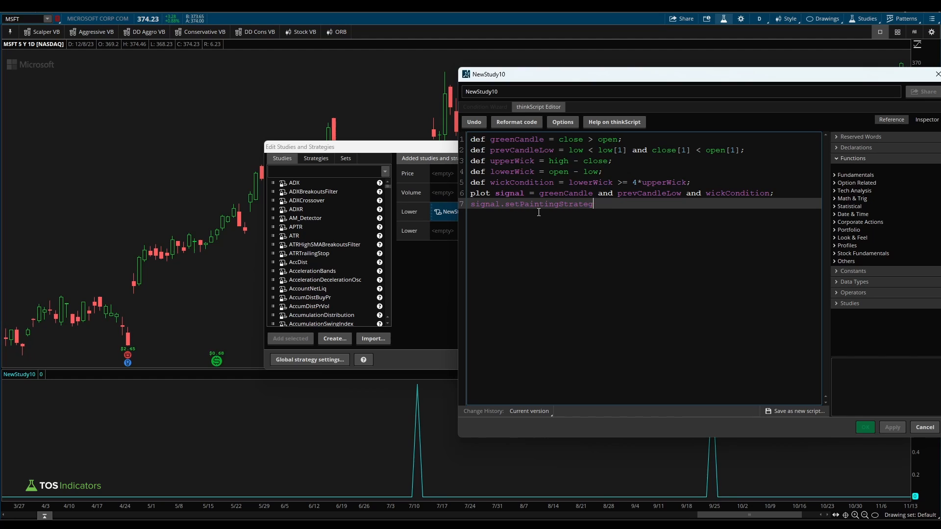
pyautogui.write('(PaintingStra')
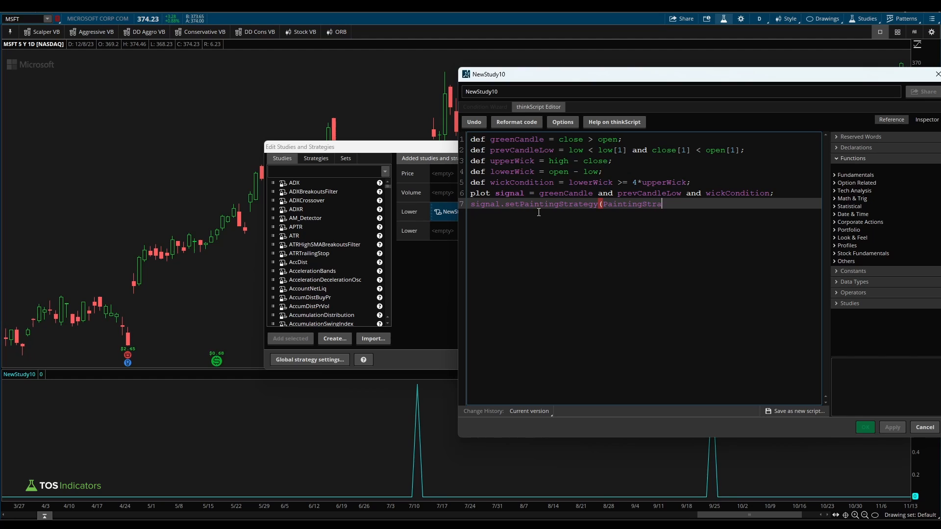
pyautogui.write('tegy.Boolean')
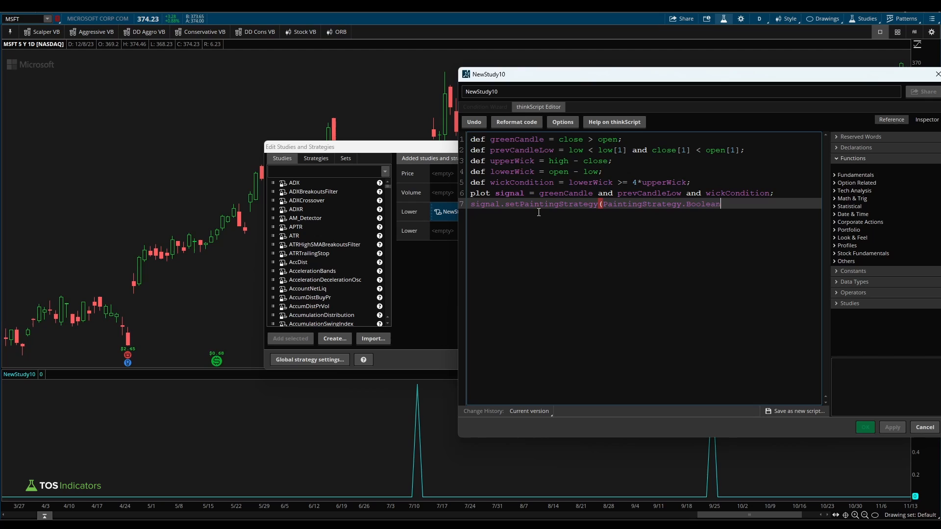
pyautogui.write('_Arrow_Up')
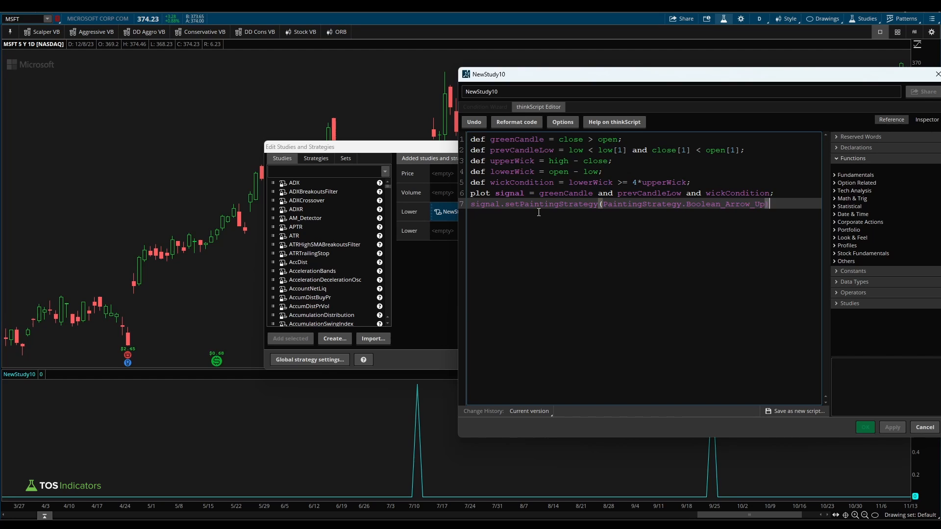
# Review greenCandle usages, then apply the study so arrows appear on the price chart
pyautogui.doubleClick(565, 193)
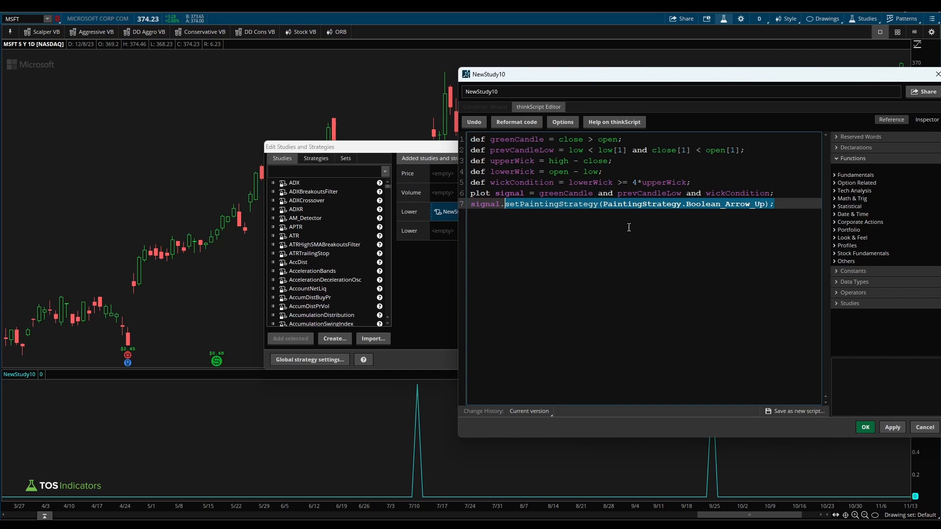
pyautogui.doubleClick(566, 193)
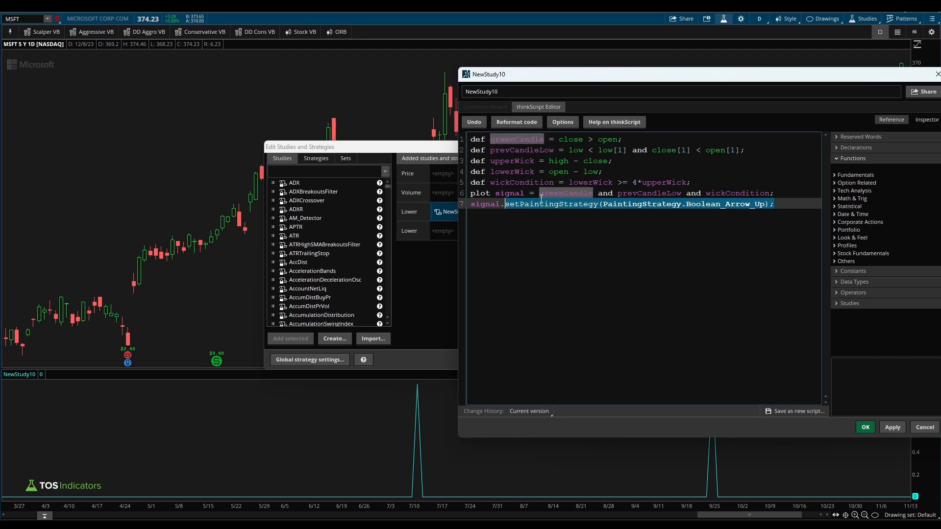
pyautogui.click(646, 298)
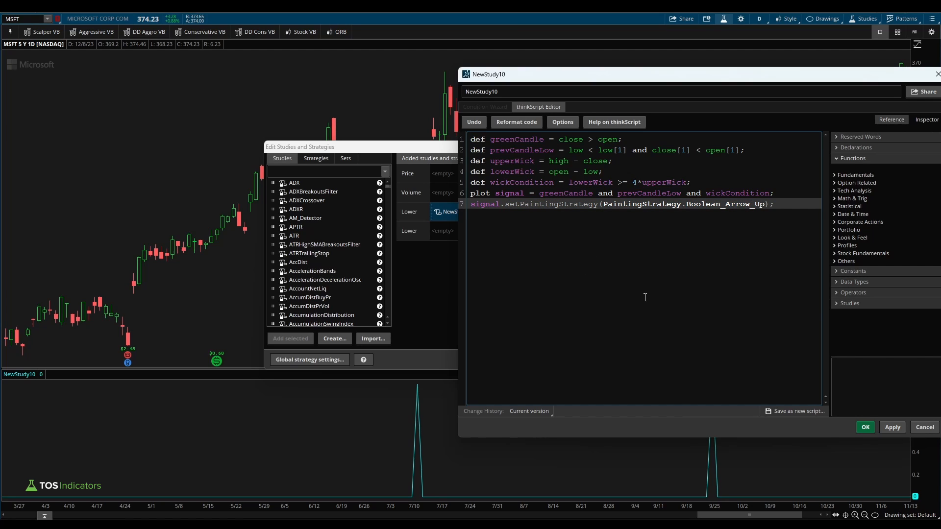
pyautogui.click(892, 428)
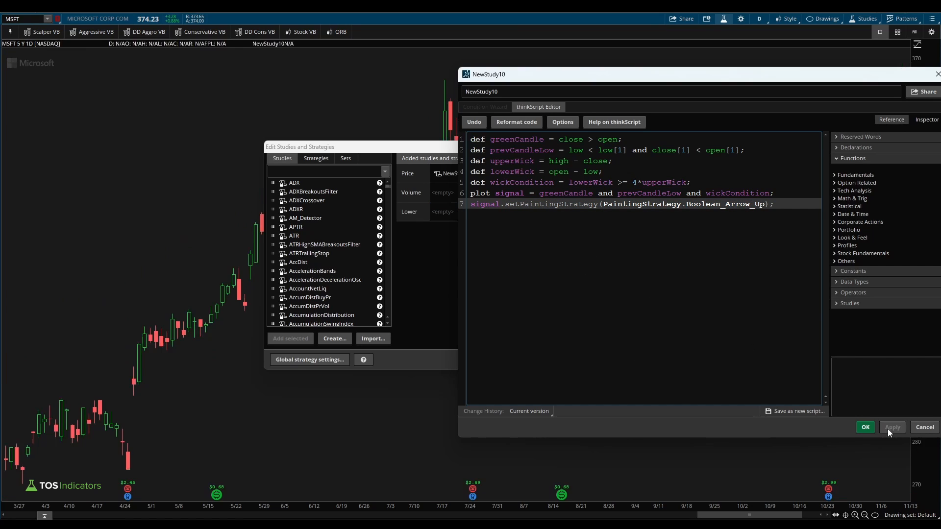
# Confirm the editor and studies list, then widen the MSFT chart to show more history with arrows
pyautogui.click(865, 428)
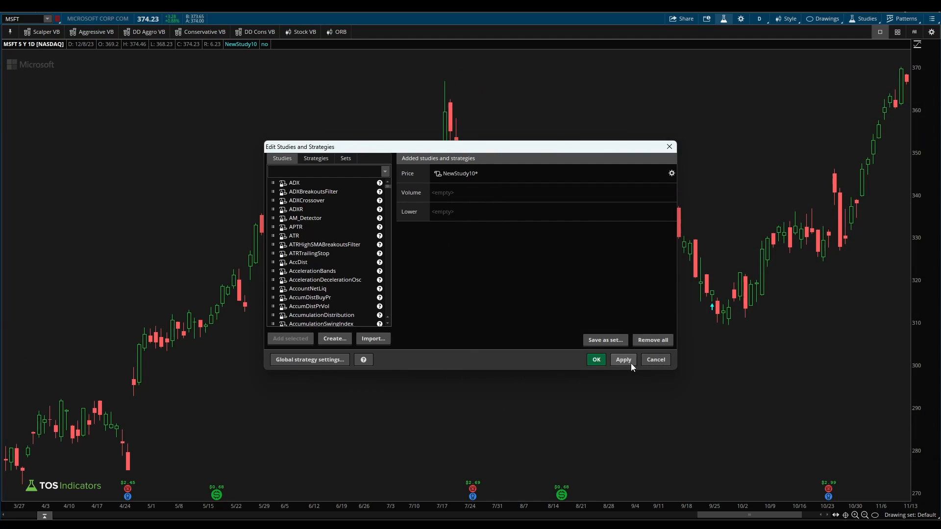
pyautogui.click(596, 360)
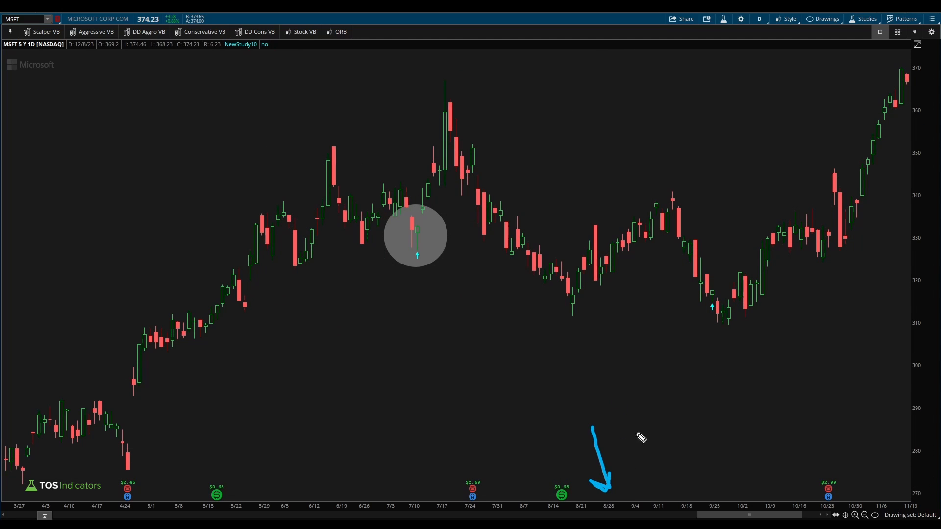
pyautogui.moveTo(639, 428); pyautogui.dragTo(708, 315)
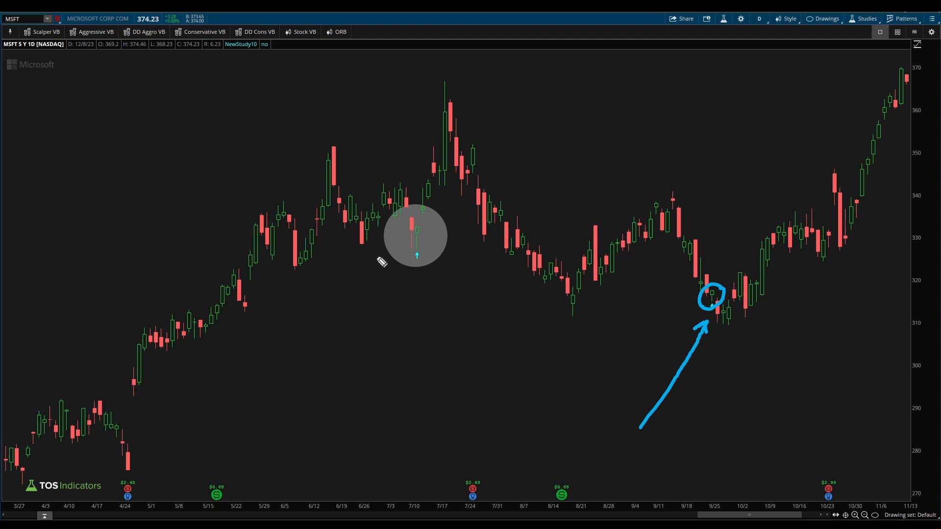
pyautogui.press('Ctrl+Z')
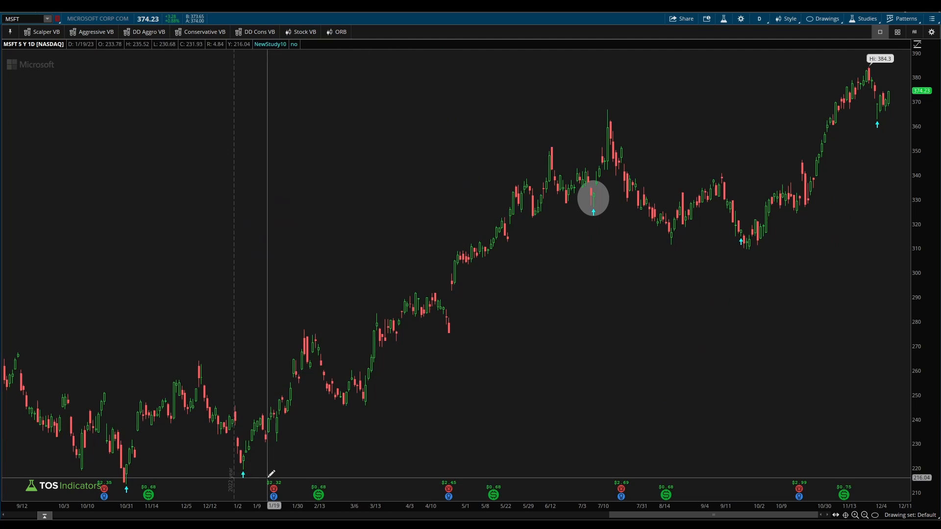
# Add signal.setLineWeight(5) to NewStudy10 and apply it for thicker up-arrows
pyautogui.click(864, 17)
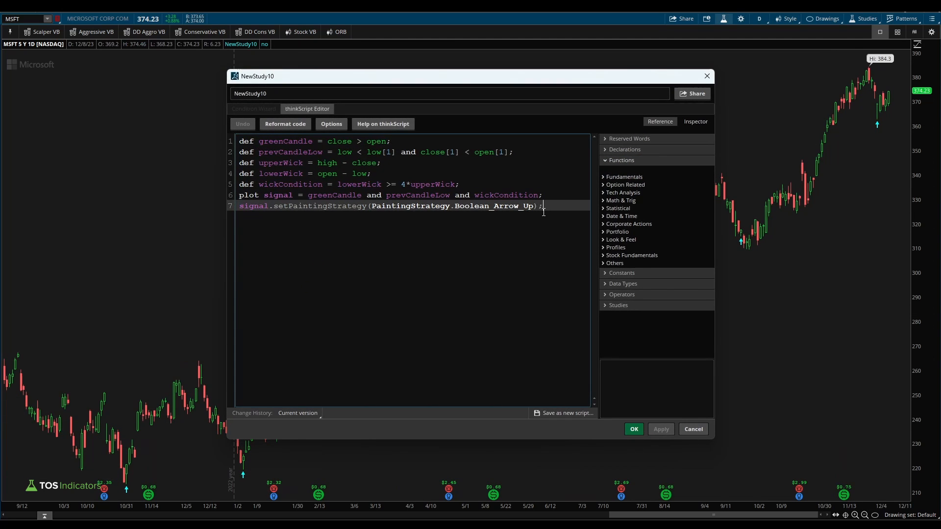
pyautogui.write('signal.set')
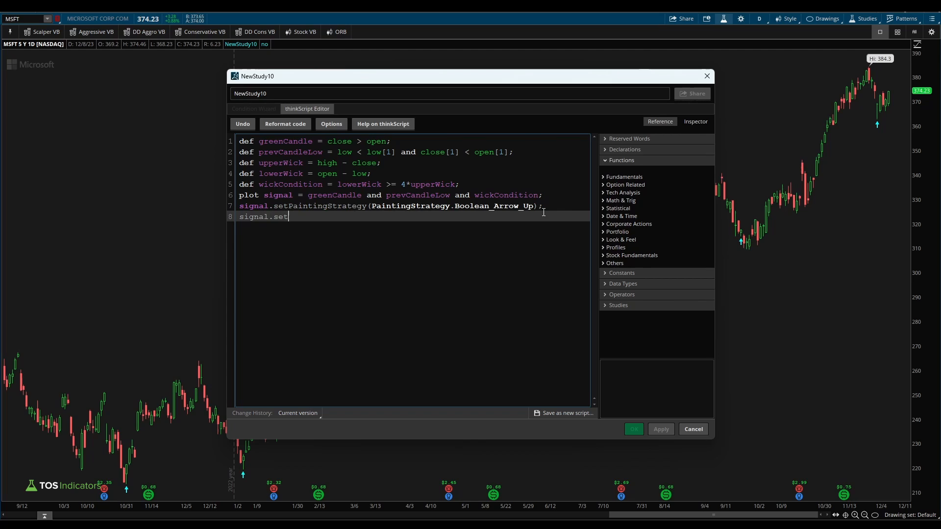
pyautogui.write('LineWe')
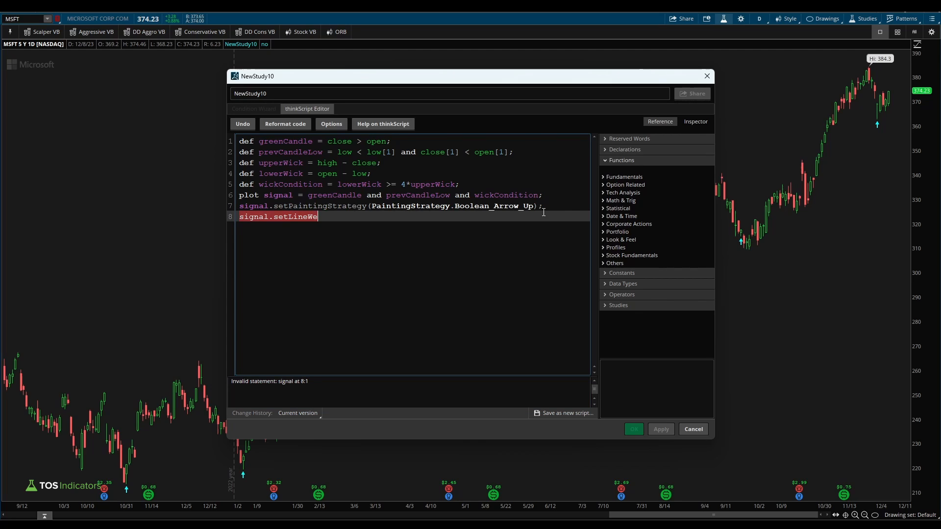
pyautogui.write('ight(5);')
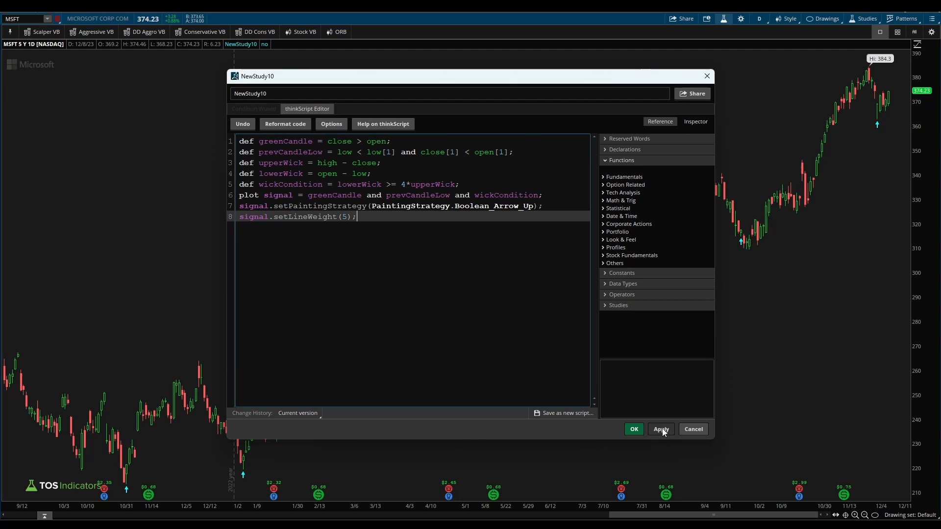
pyautogui.click(660, 429)
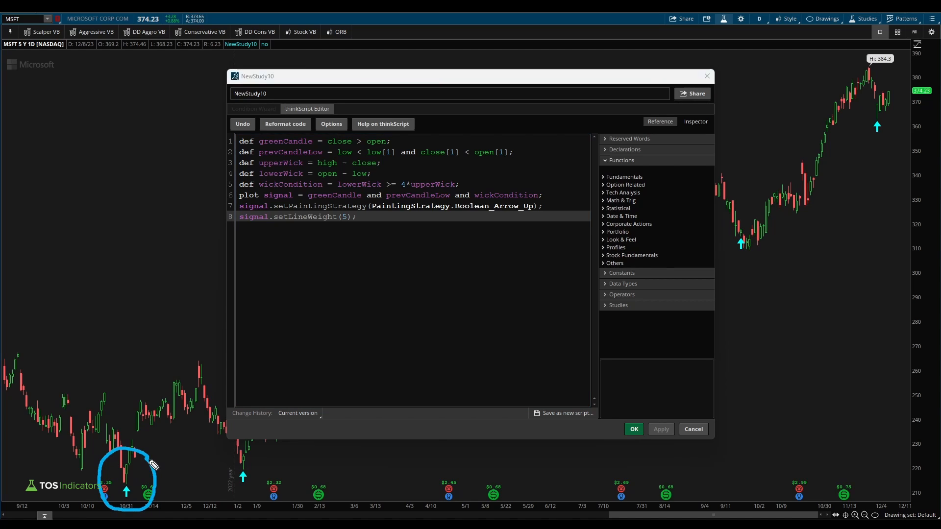
pyautogui.moveTo(141, 481); pyautogui.dragTo(303, 234)
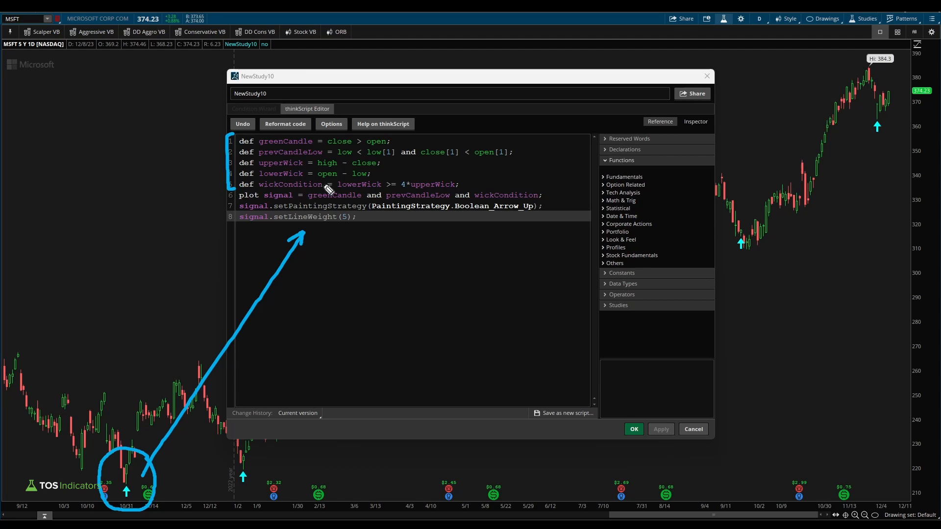
pyautogui.moveTo(336, 190)
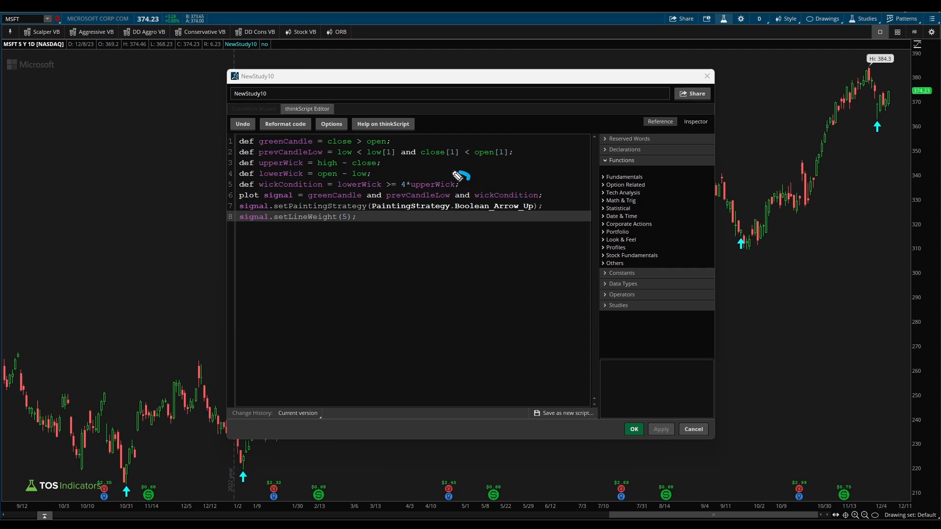
pyautogui.moveTo(277, 192); pyautogui.dragTo(472, 174)
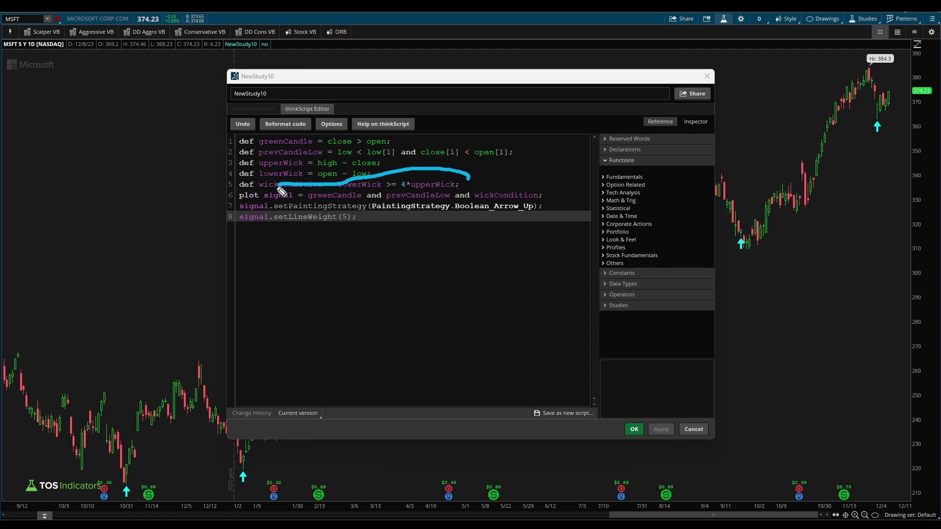
pyautogui.moveTo(356, 246)
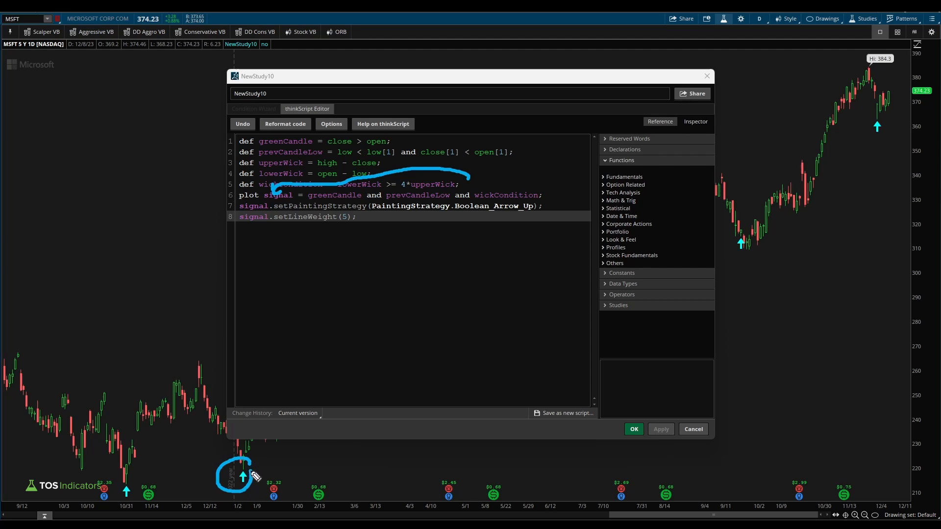
pyautogui.moveTo(168, 453); pyautogui.dragTo(126, 501)
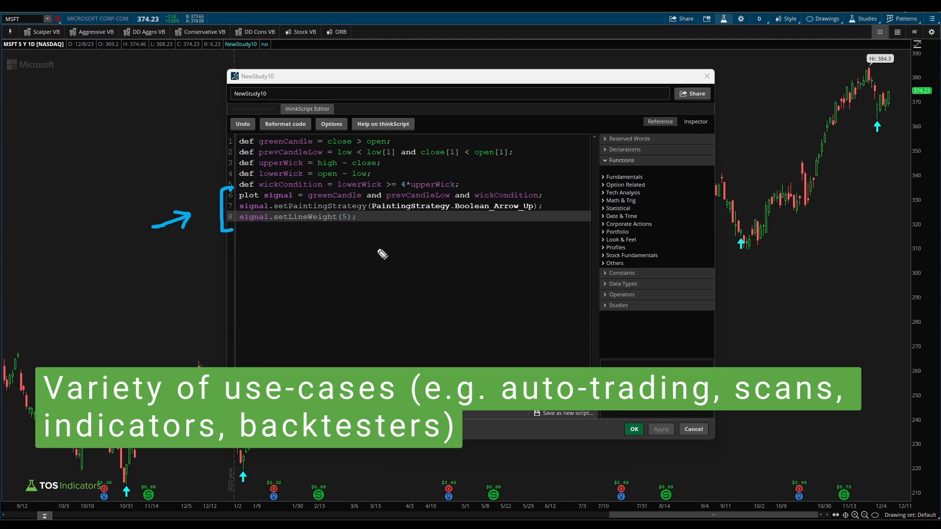
pyautogui.moveTo(294, 241)
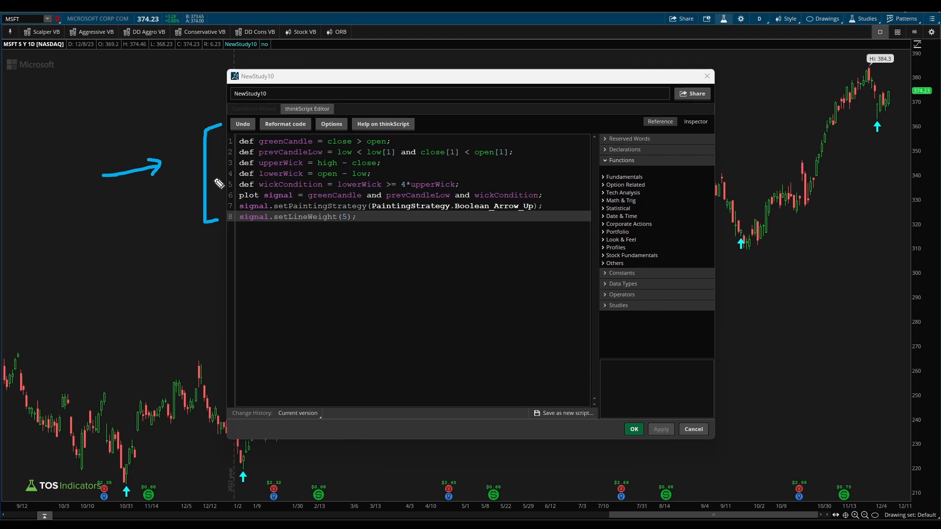
pyautogui.moveTo(204, 236)
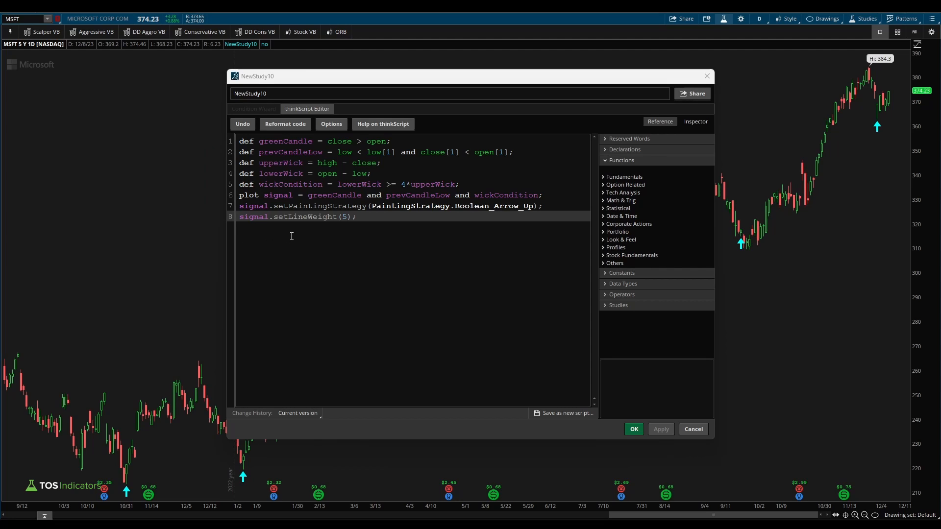
pyautogui.moveTo(292, 224)
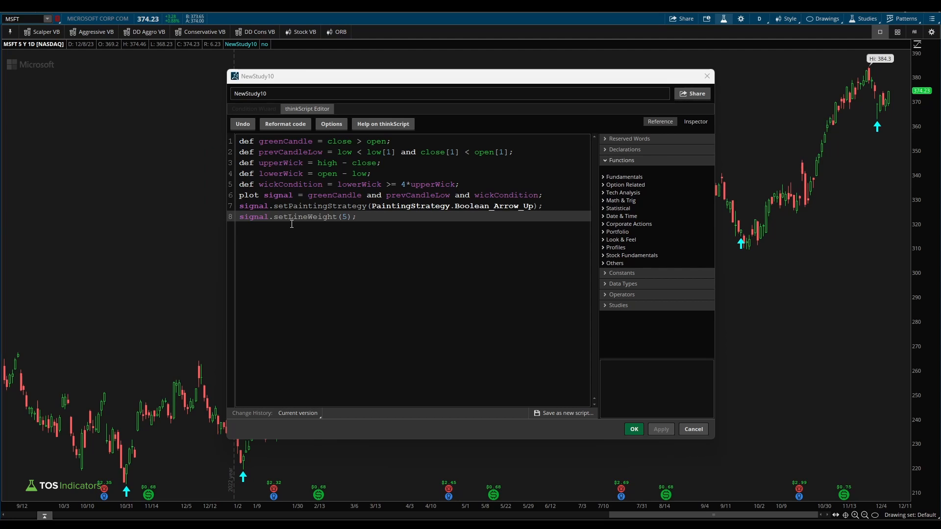
pyautogui.moveTo(751, 242)
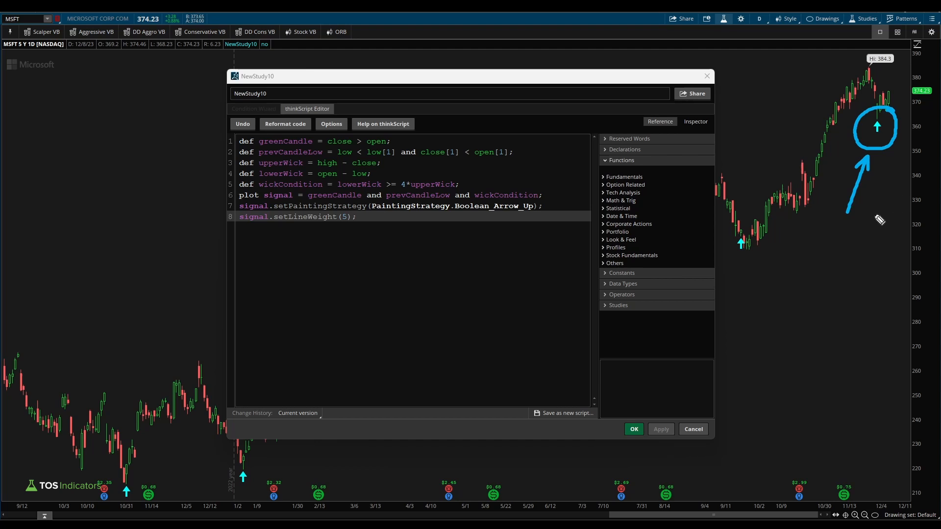
pyautogui.moveTo(884, 228)
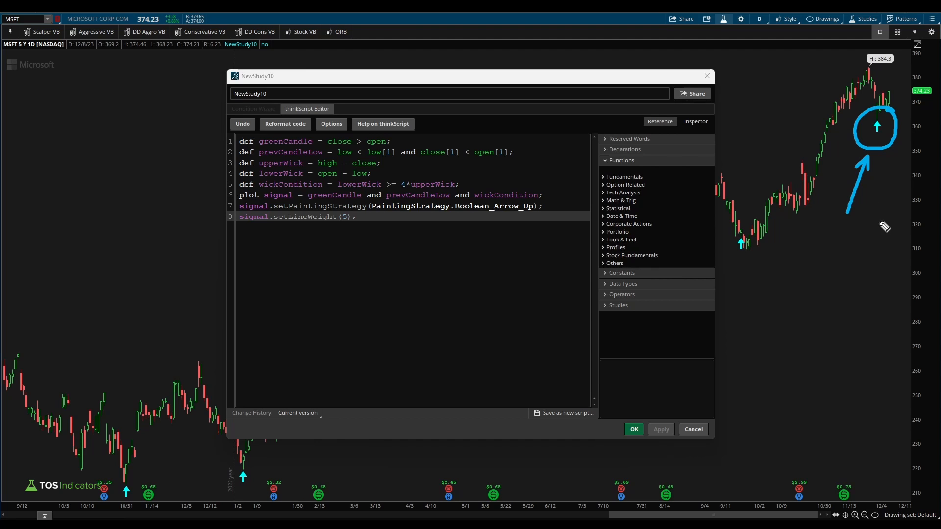